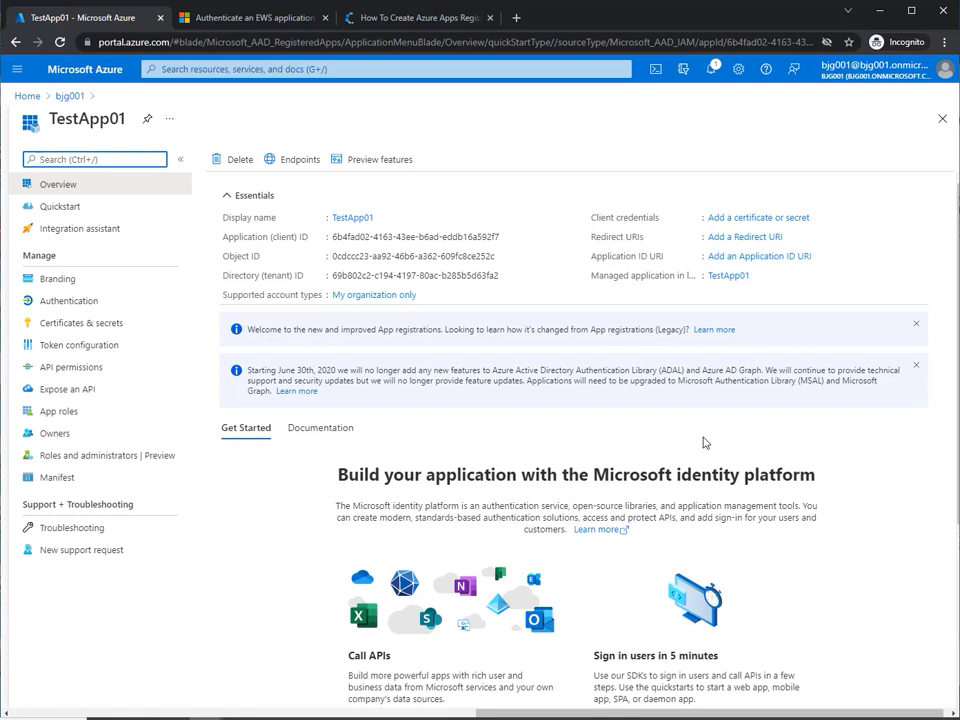
mouse_move(640, 472)
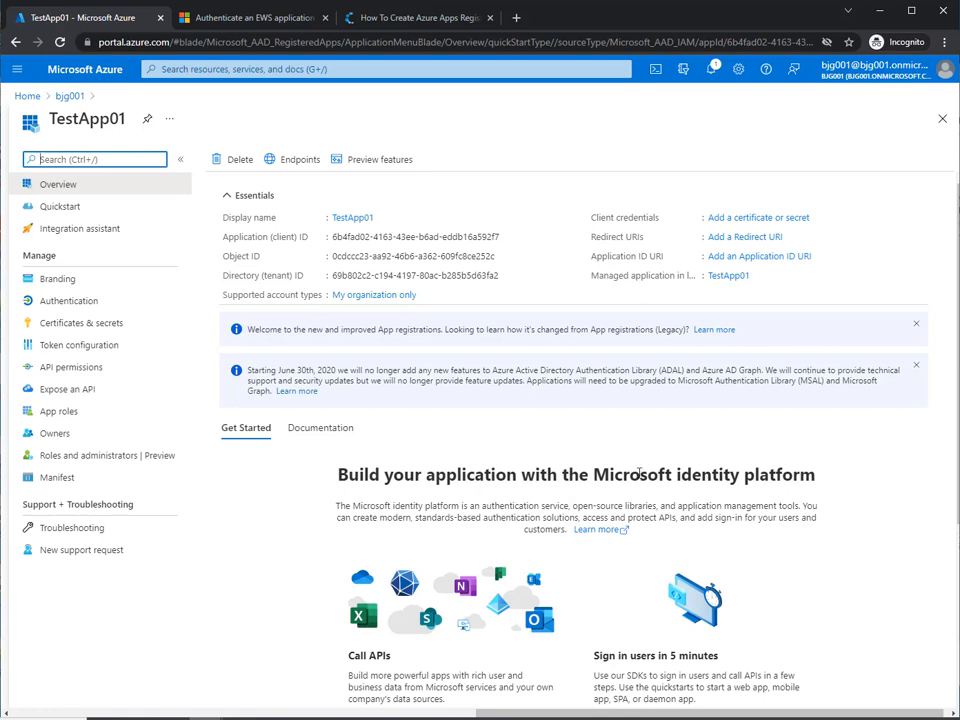
- Bring up the Cloudiway article's connector permissions table showing Mail needs full_access_as_app on Exchange Online
left_click(416, 16)
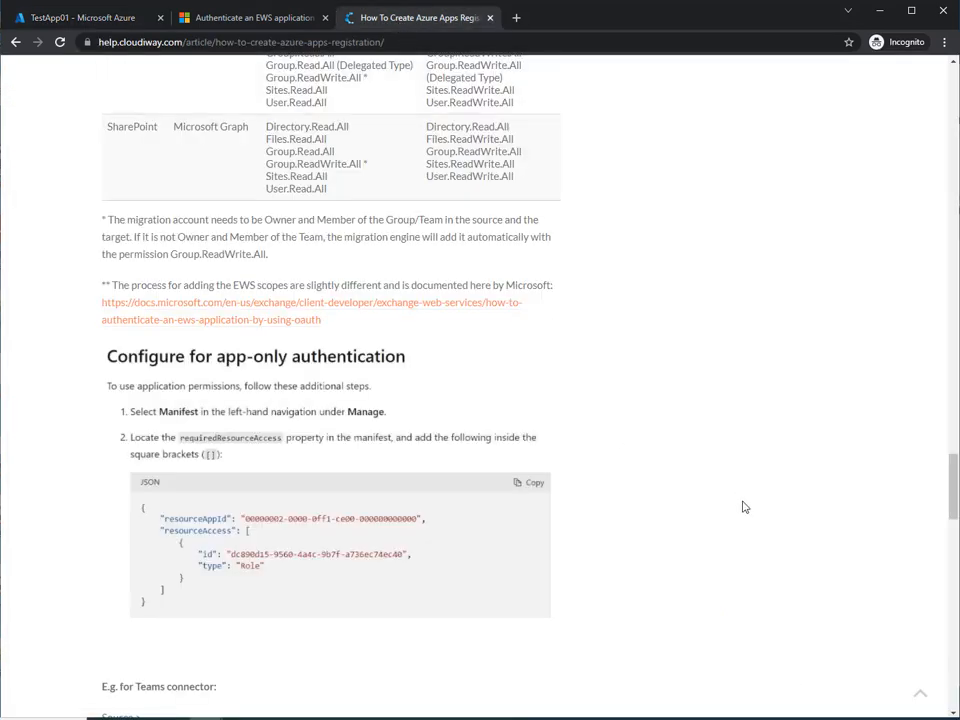
scroll("up", 3)
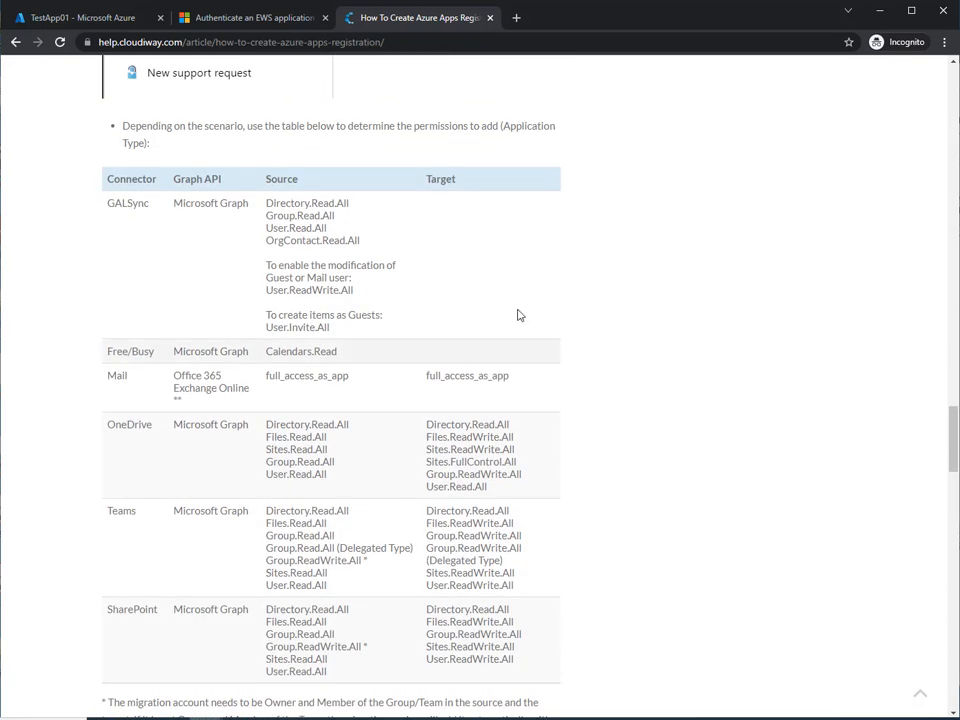
mouse_move(920, 476)
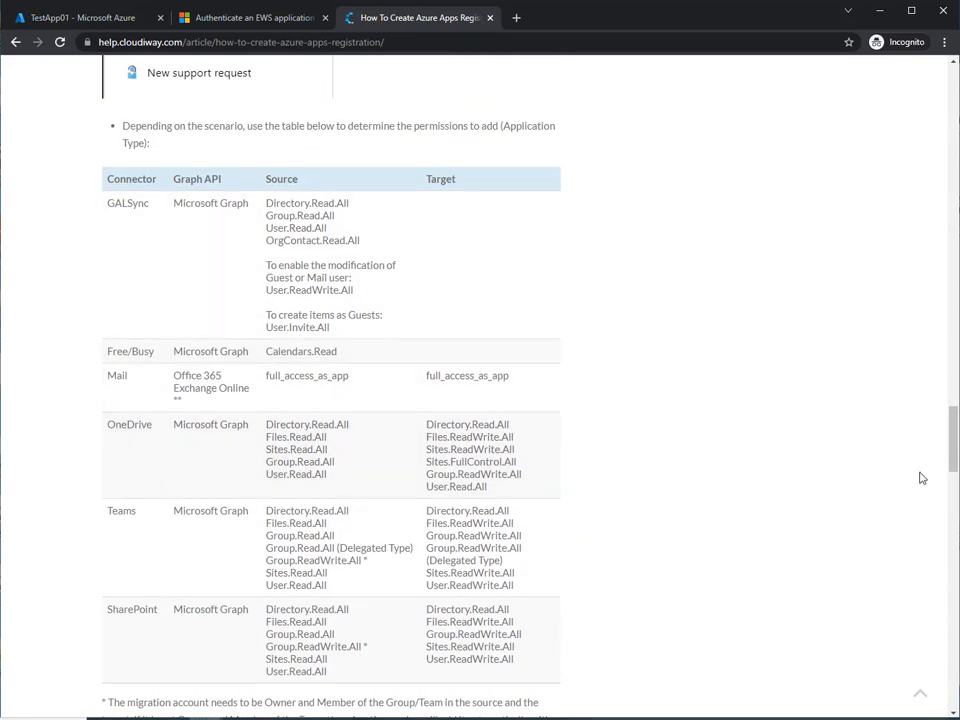
mouse_move(948, 444)
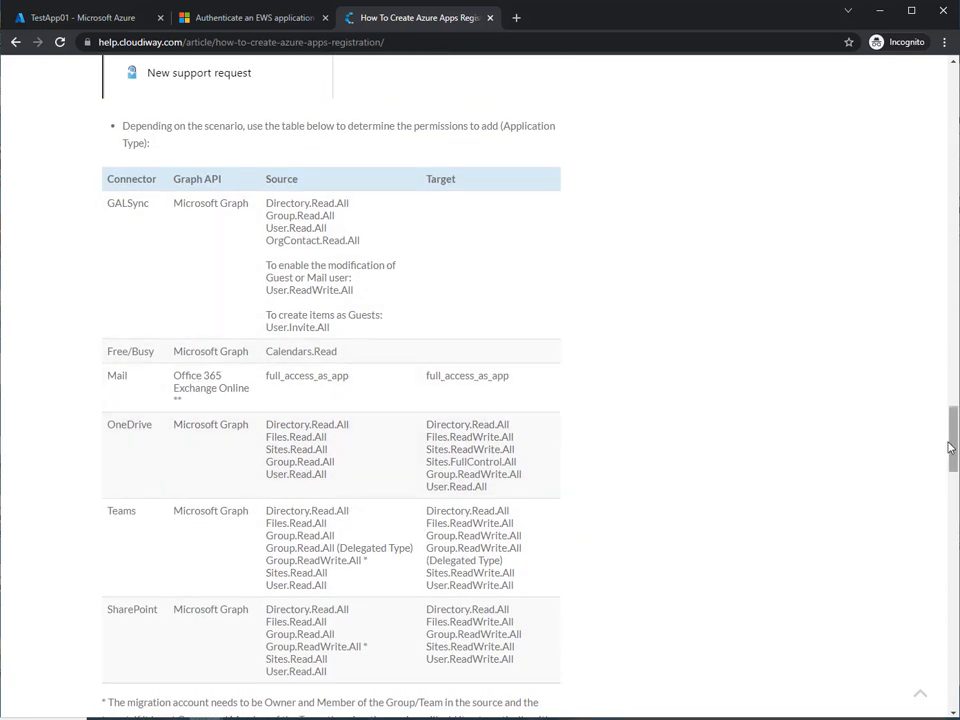
mouse_move(684, 494)
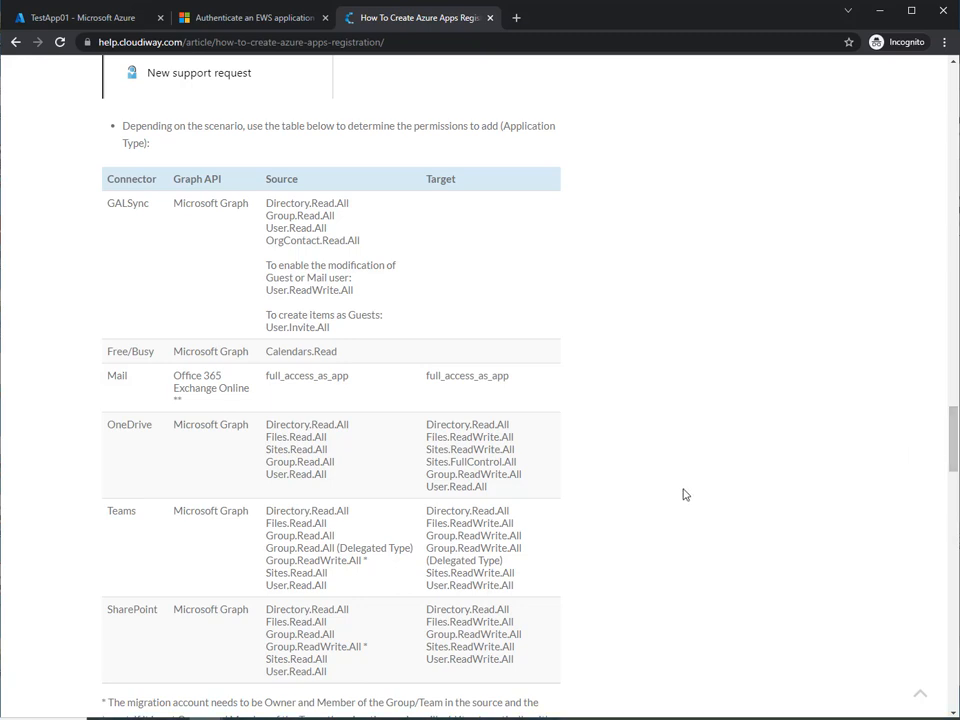
mouse_move(132, 378)
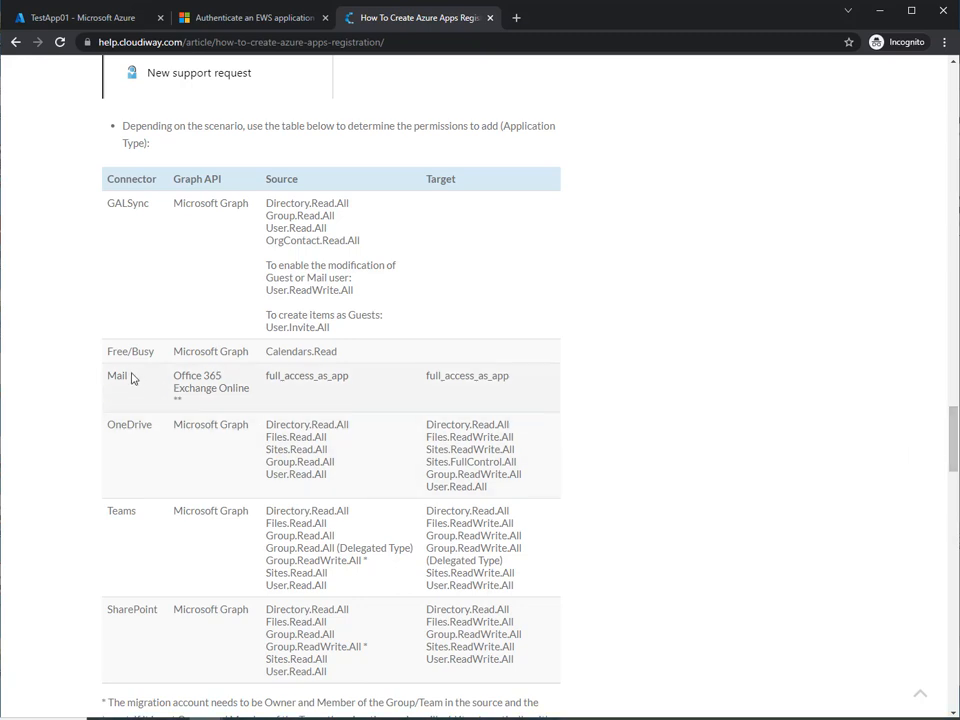
mouse_move(456, 396)
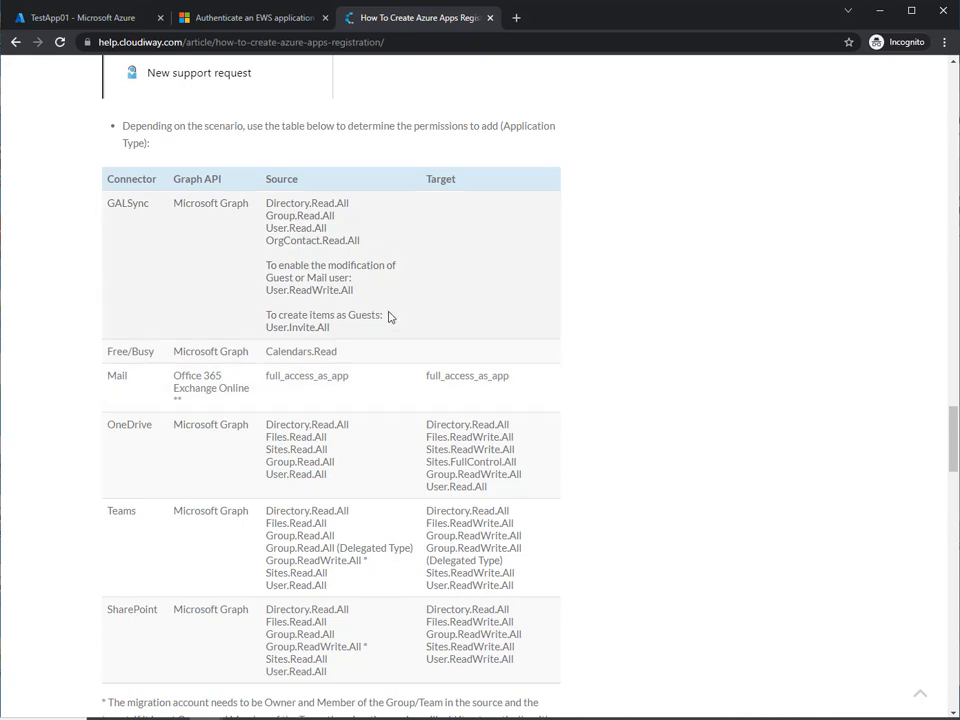
mouse_move(180, 458)
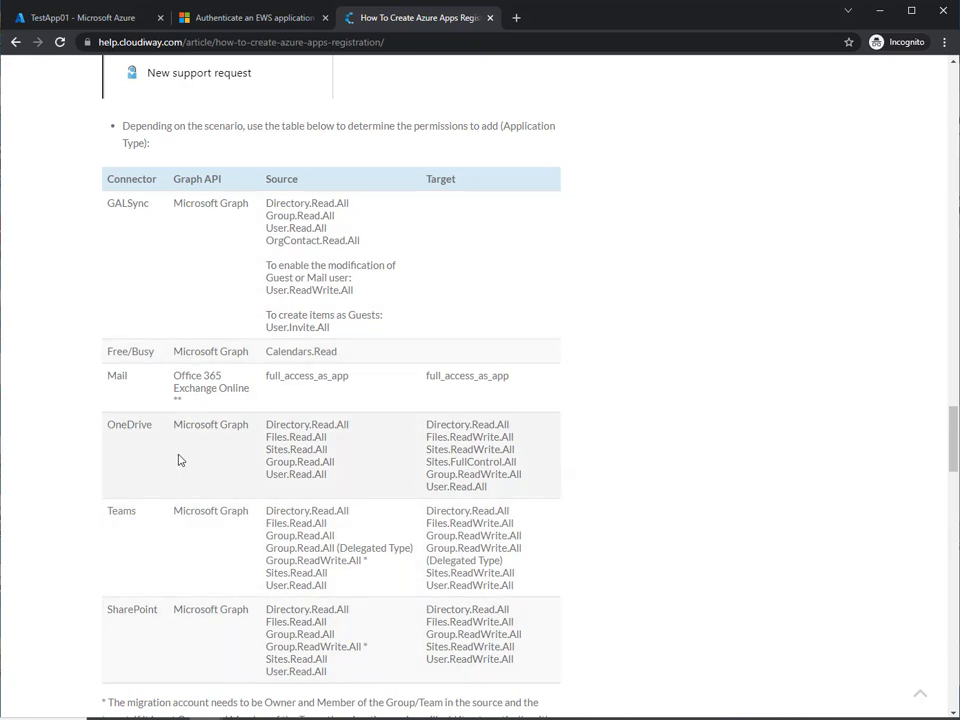
mouse_move(558, 320)
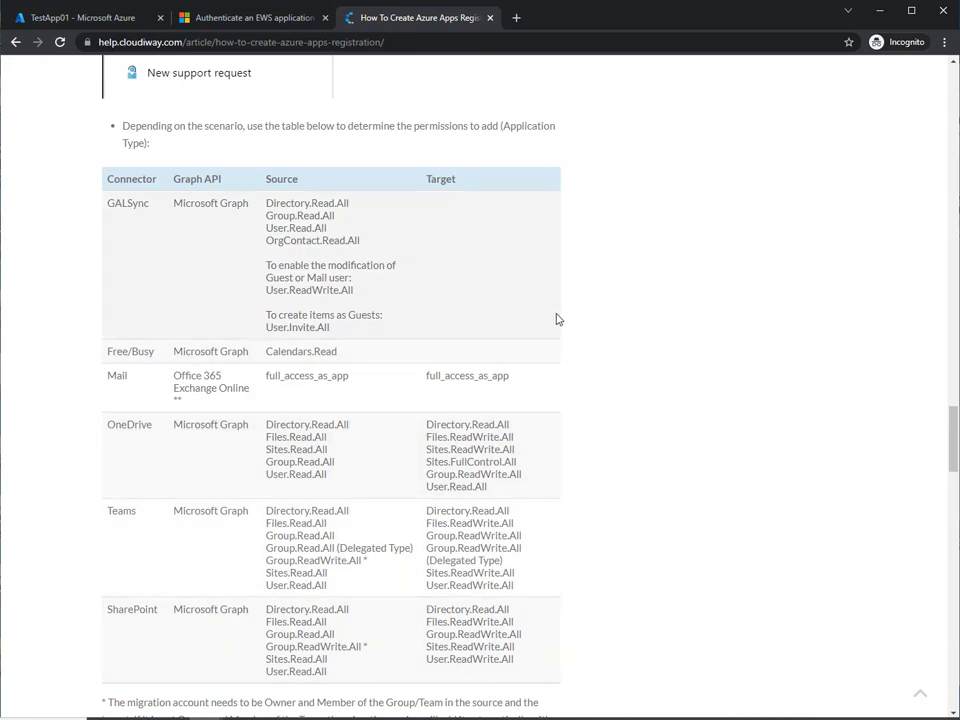
mouse_move(364, 394)
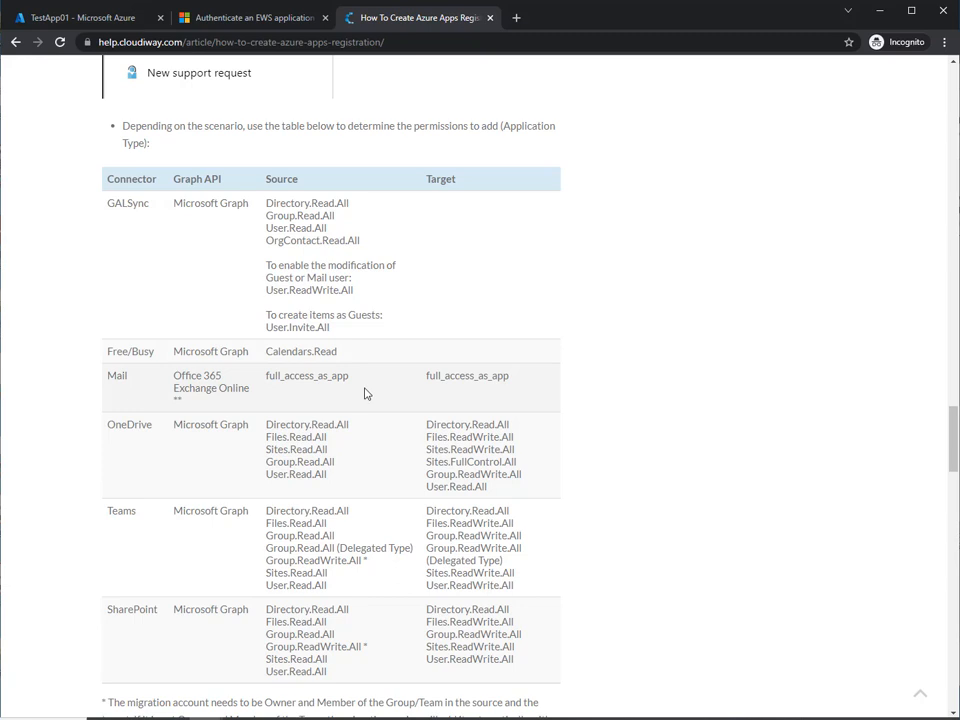
mouse_move(500, 468)
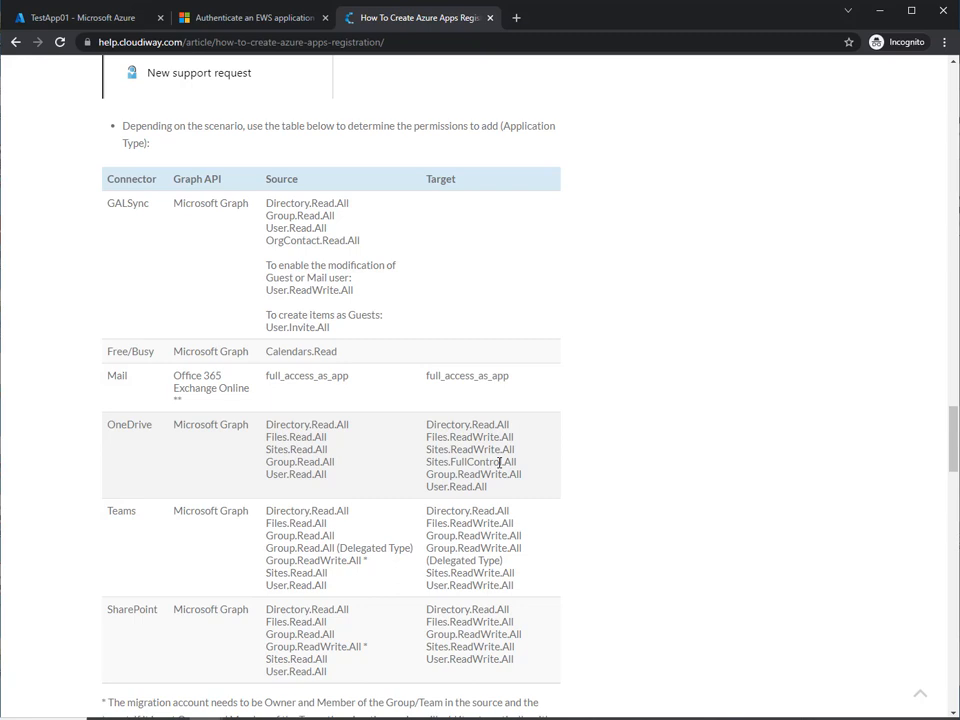
mouse_move(272, 420)
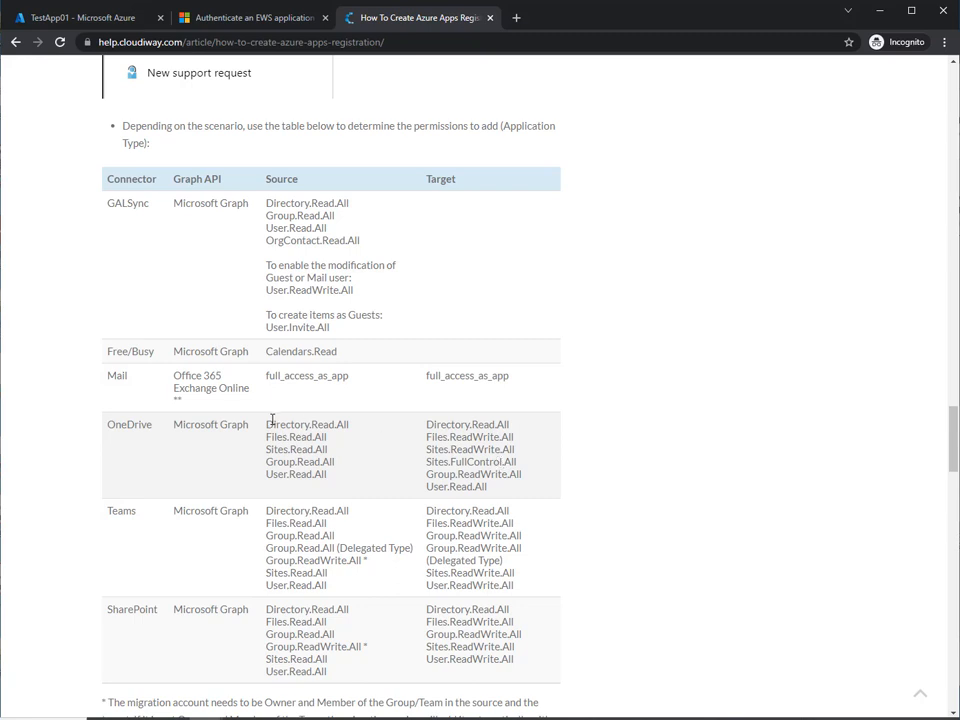
mouse_move(136, 390)
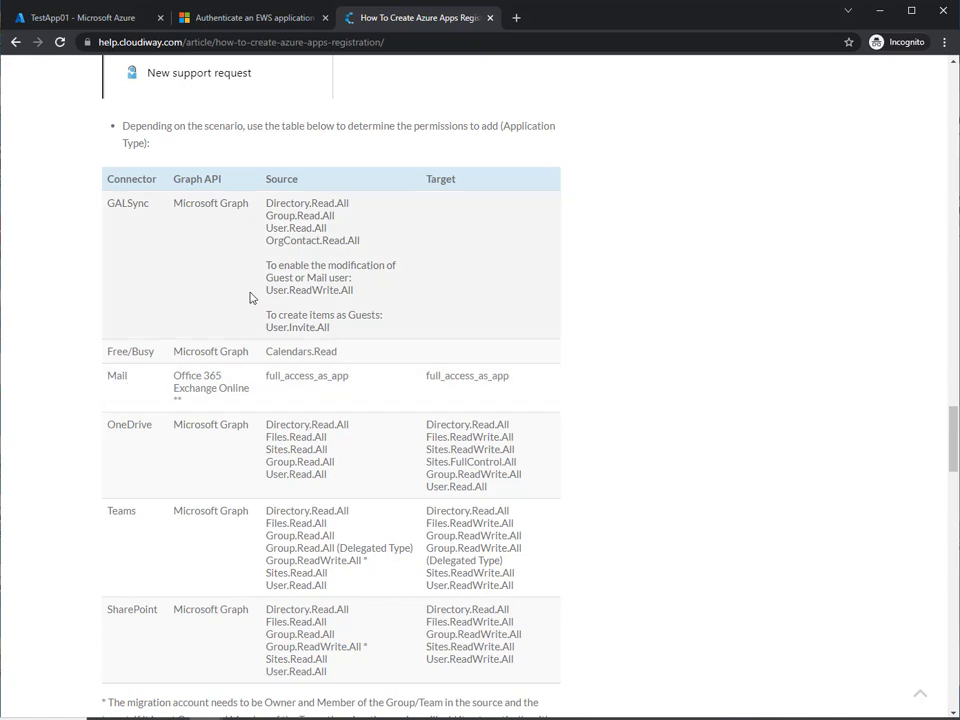
- Show TestApp01's API permissions in Azure, listing only delegated Microsoft Graph User.Read
left_click(80, 16)
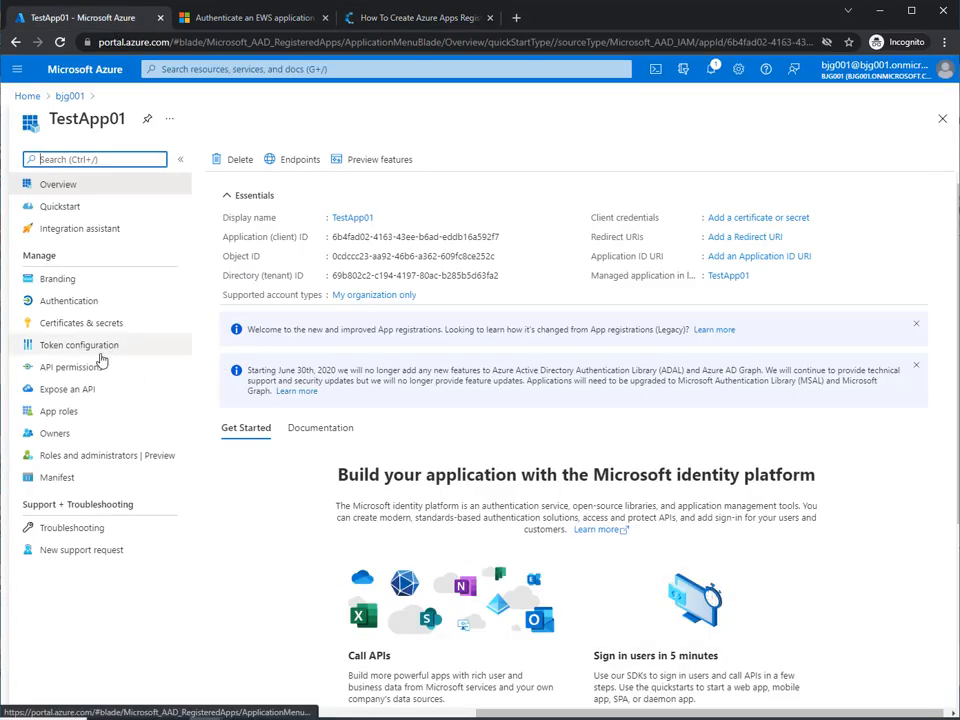
left_click(64, 366)
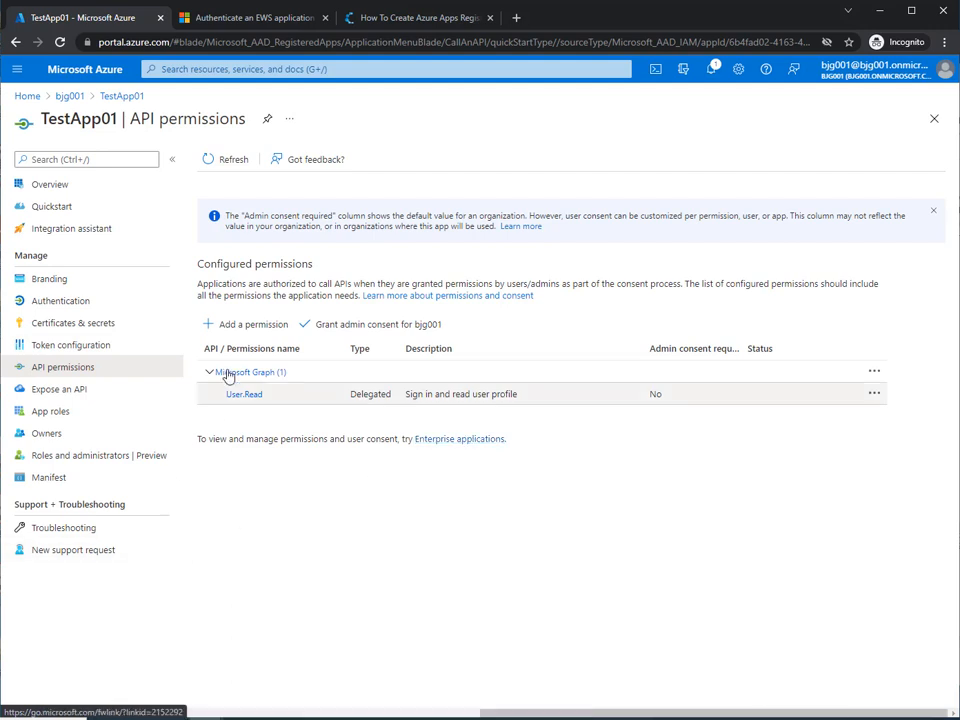
mouse_move(366, 400)
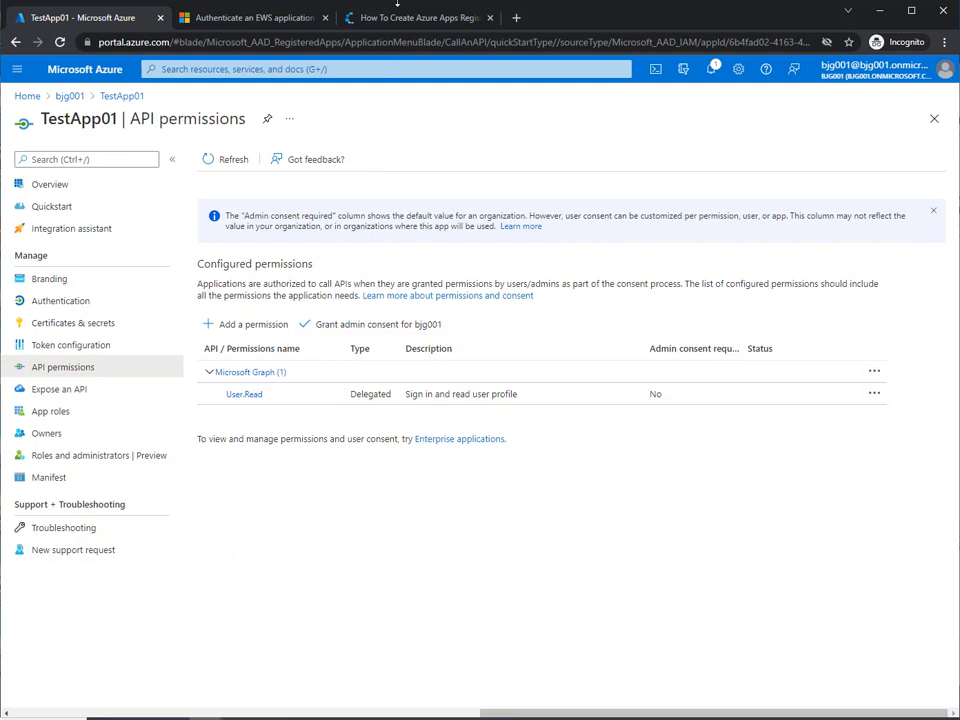
- Reach the Cloudiway note referencing Microsoft's EWS app-only authentication guide
left_click(410, 16)
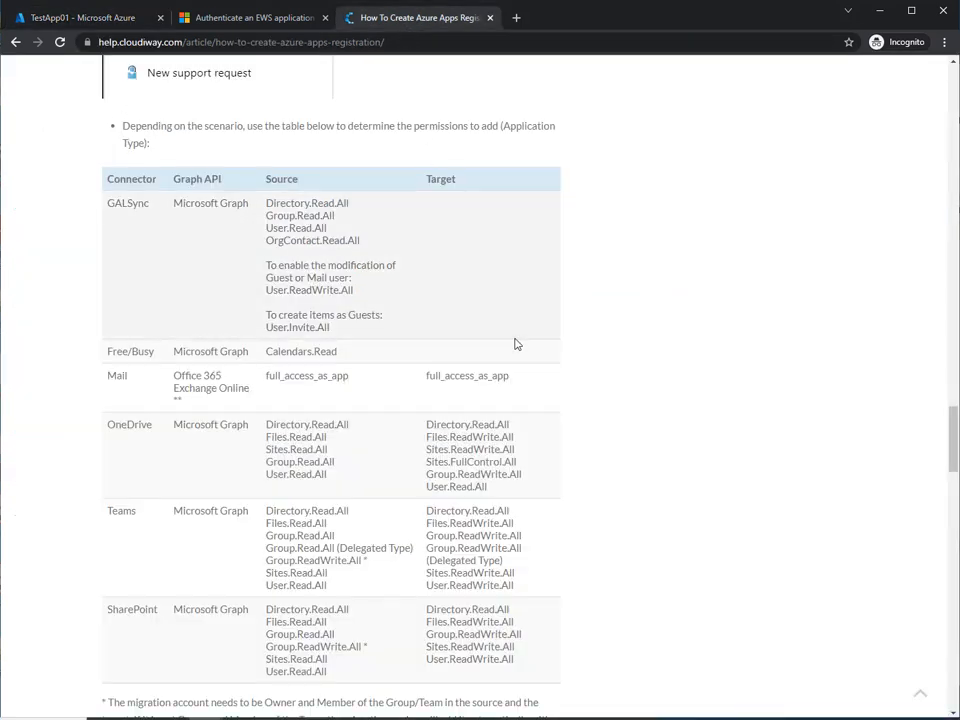
mouse_move(180, 402)
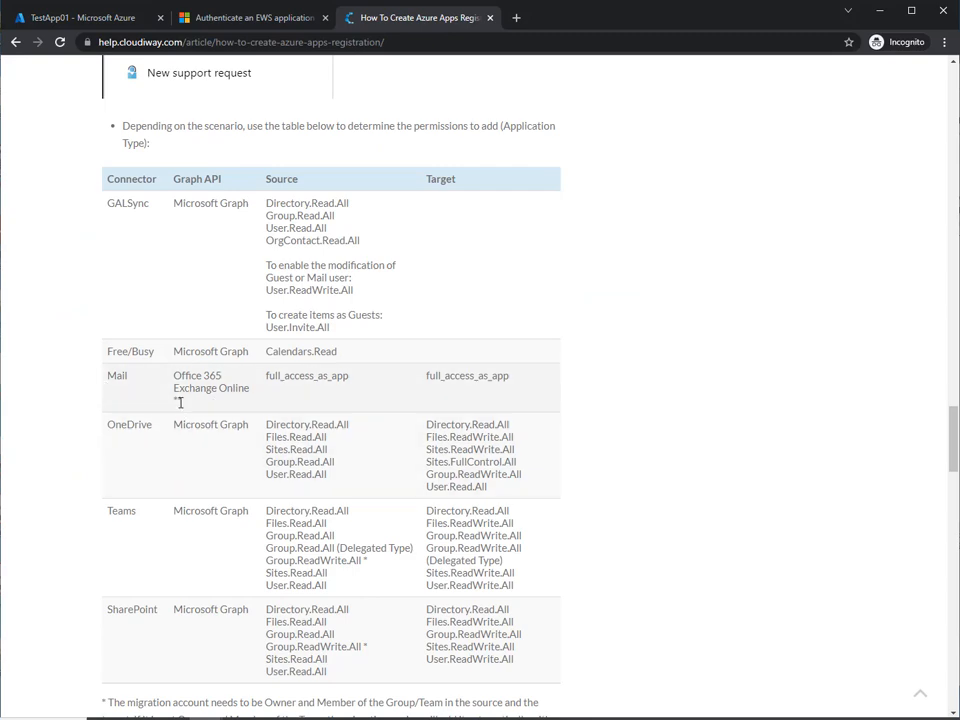
scroll("down", 3)
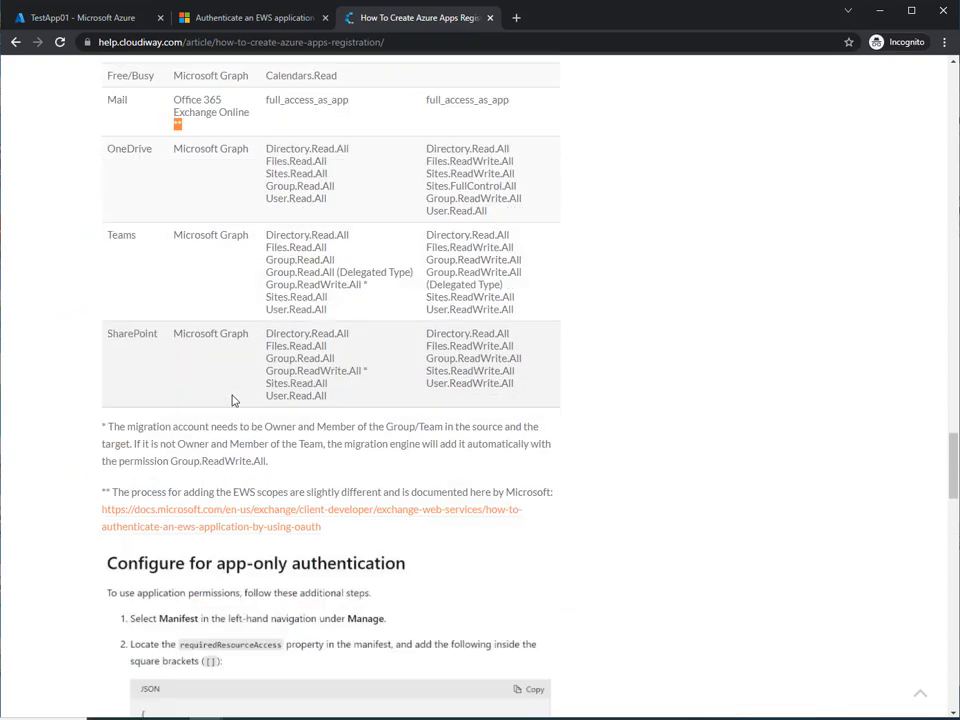
scroll("down", 3)
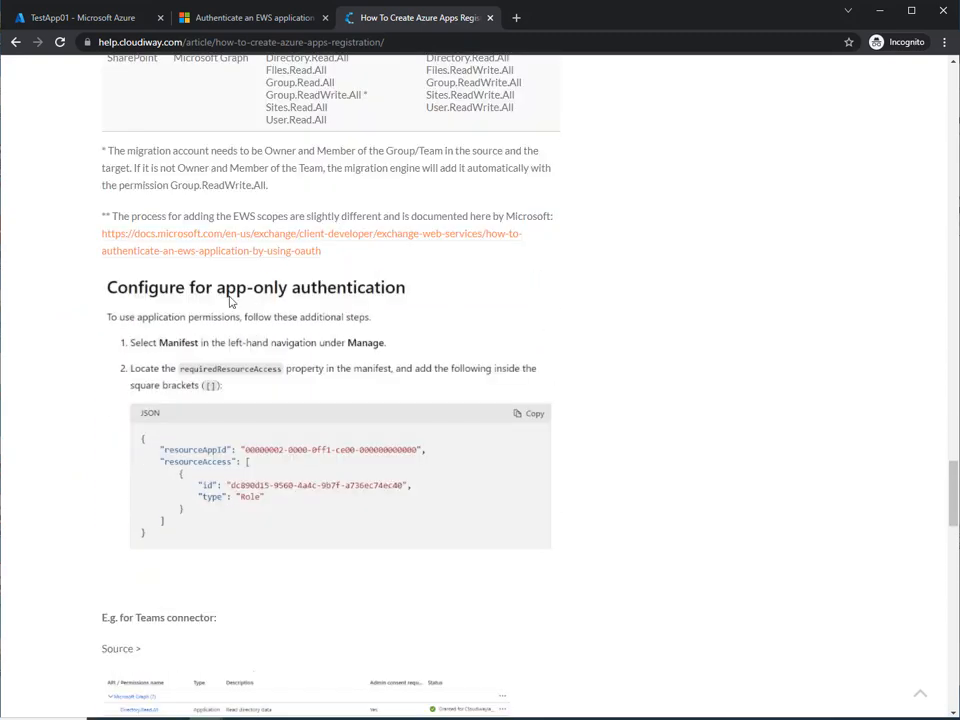
mouse_move(148, 244)
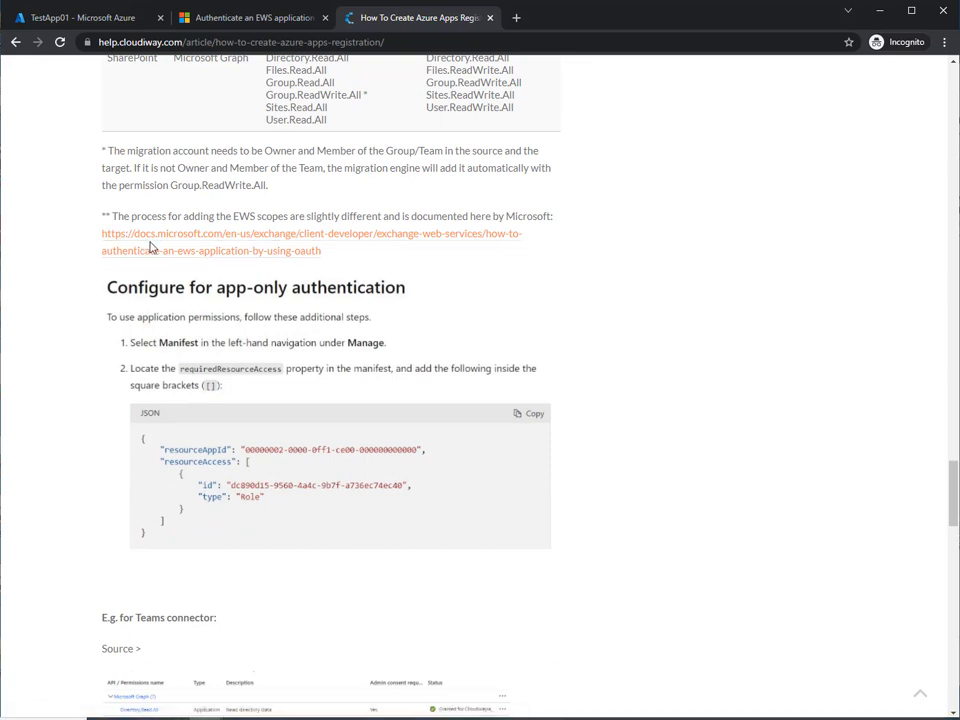
mouse_move(148, 252)
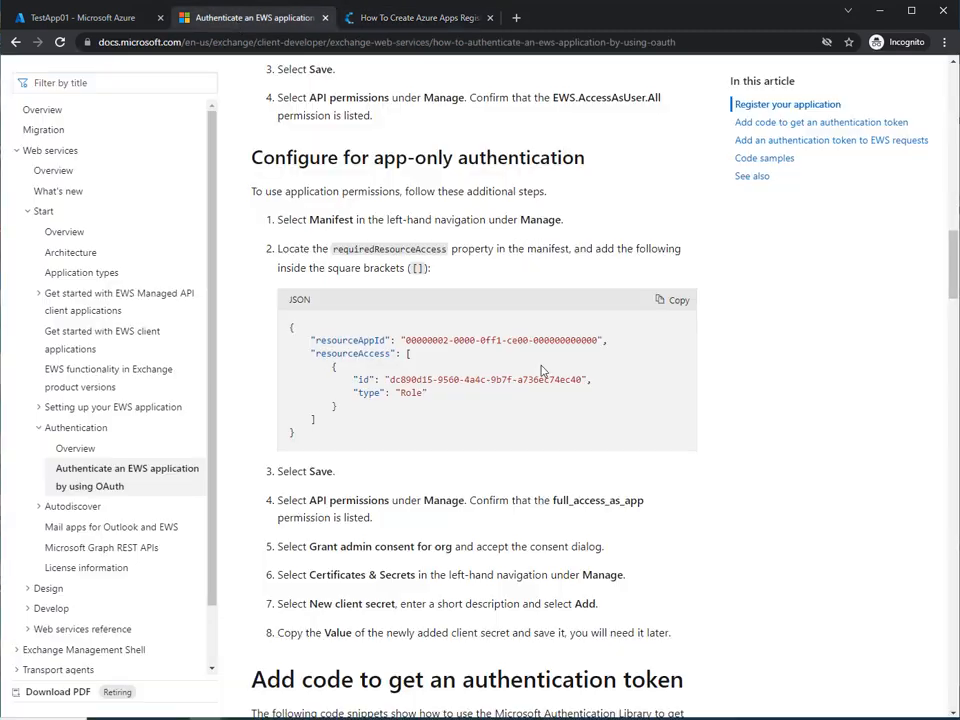
- Locate the EWS OAuth article's app-only requiredResourceAccess JSON sample and select its id value
scroll("up", 3)
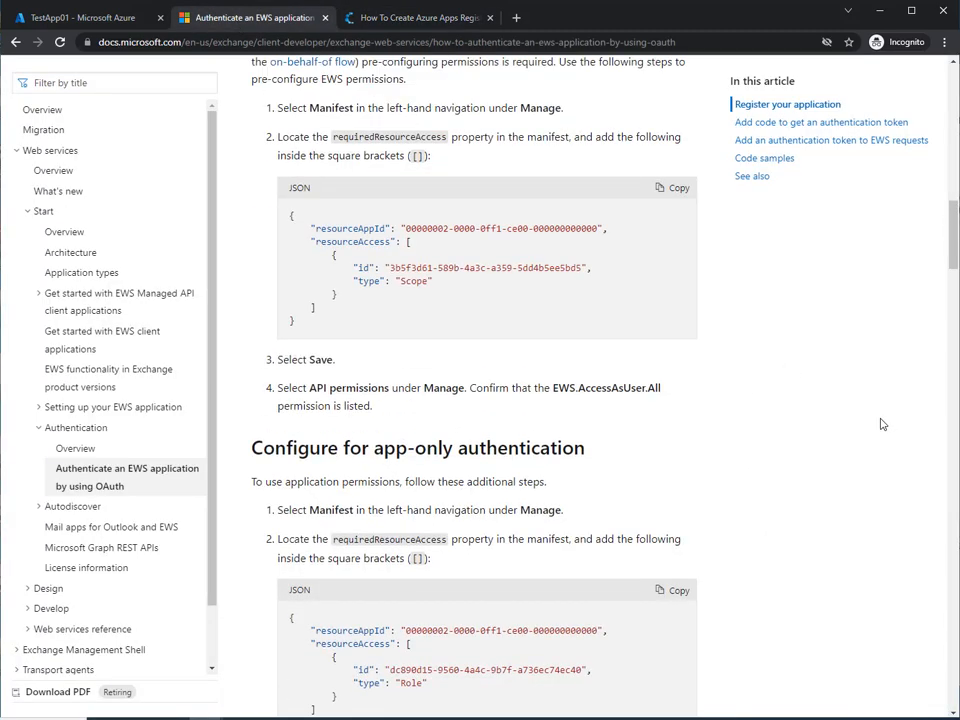
scroll("up", 3)
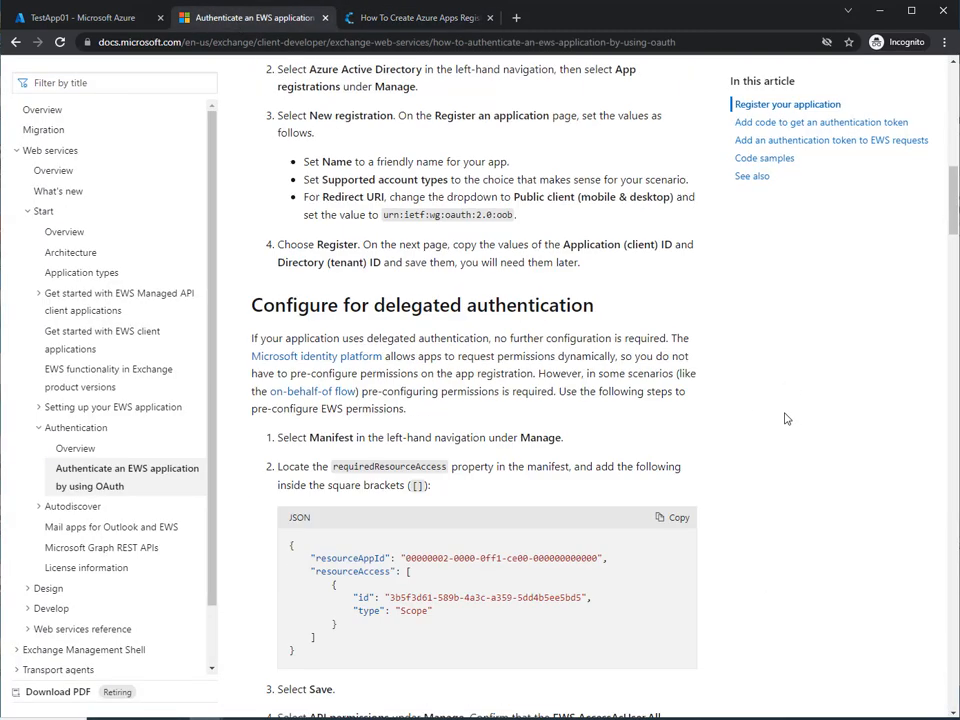
scroll("down", 3)
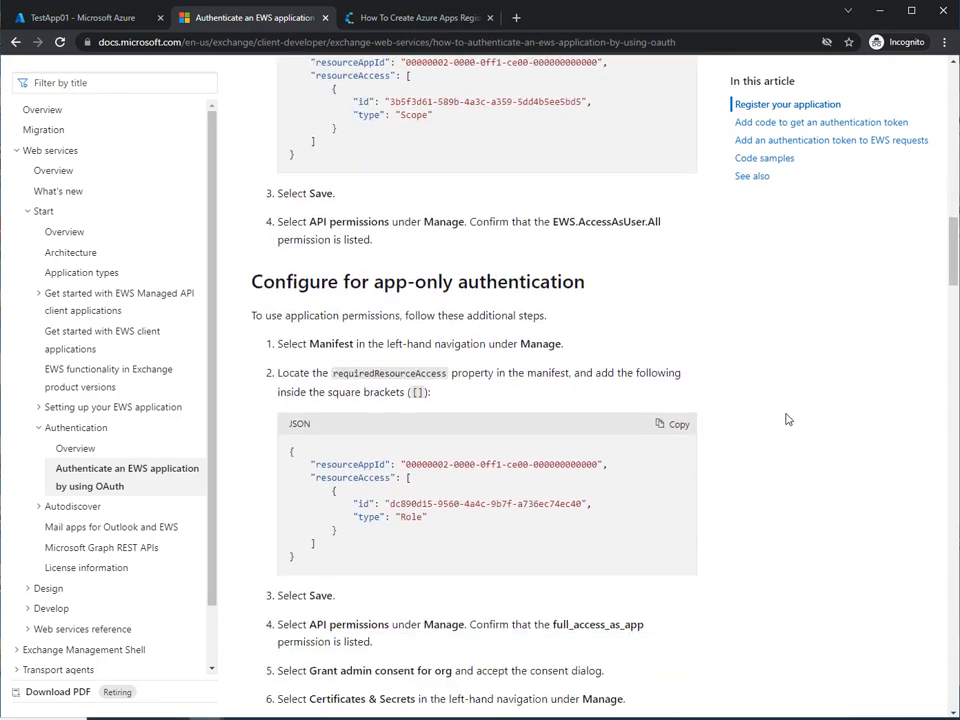
scroll("down", 3)
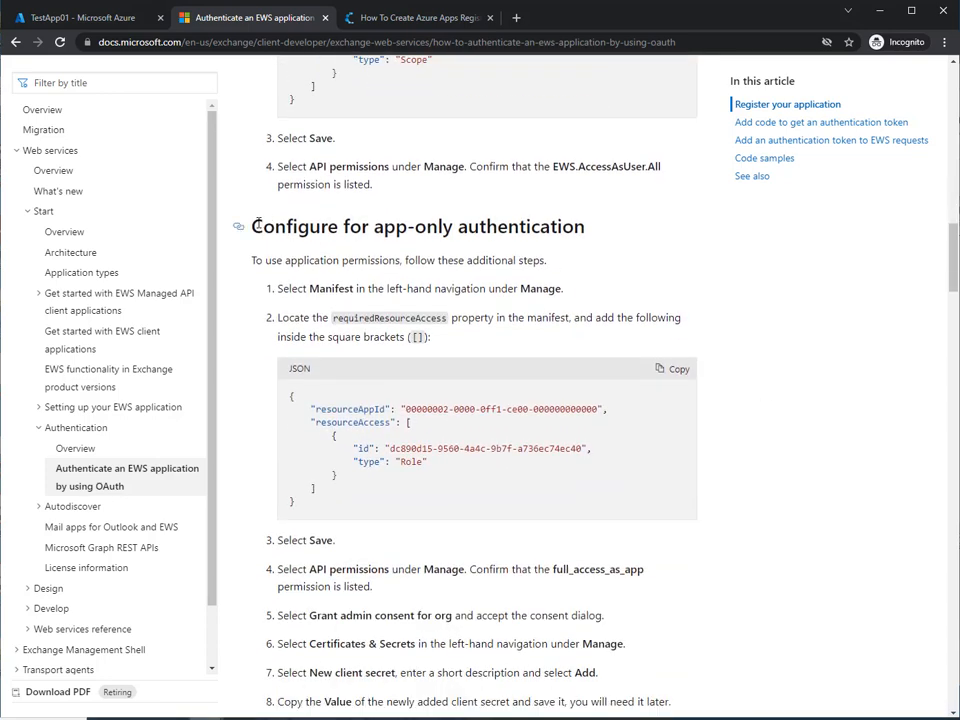
mouse_move(632, 272)
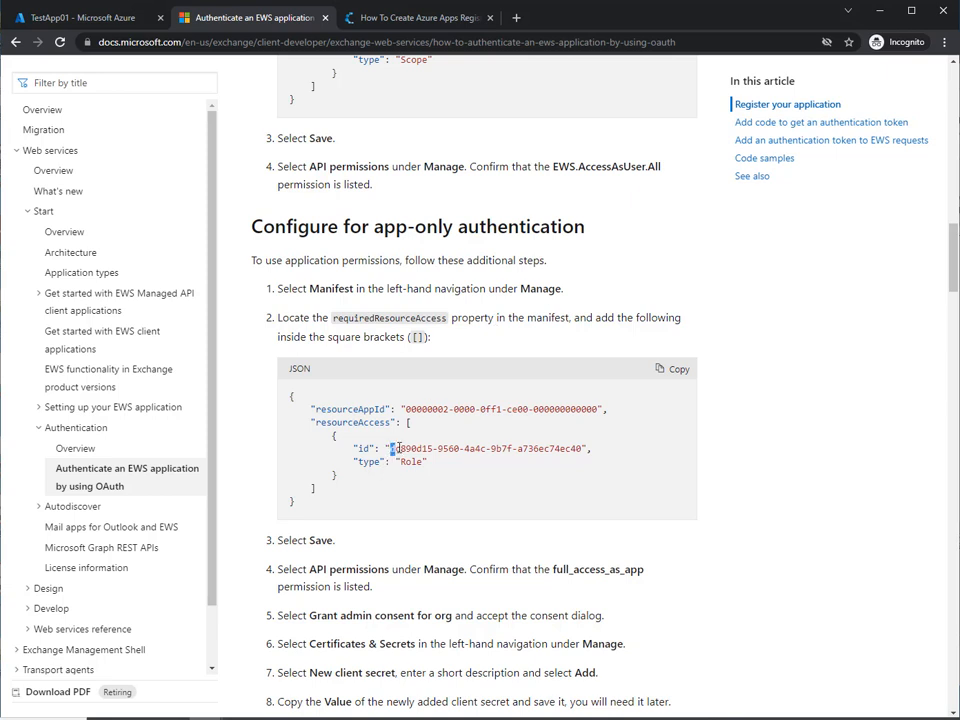
double_click(488, 448)
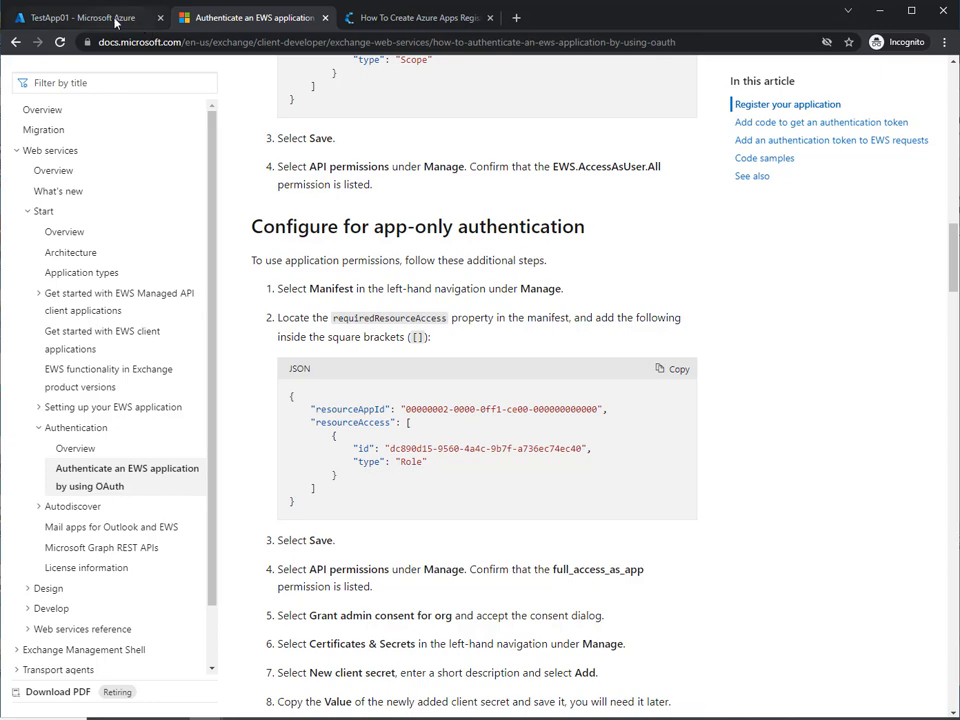
- Bring up TestApp01's manifest in Azure at its requiredResourceAccess section
left_click(84, 16)
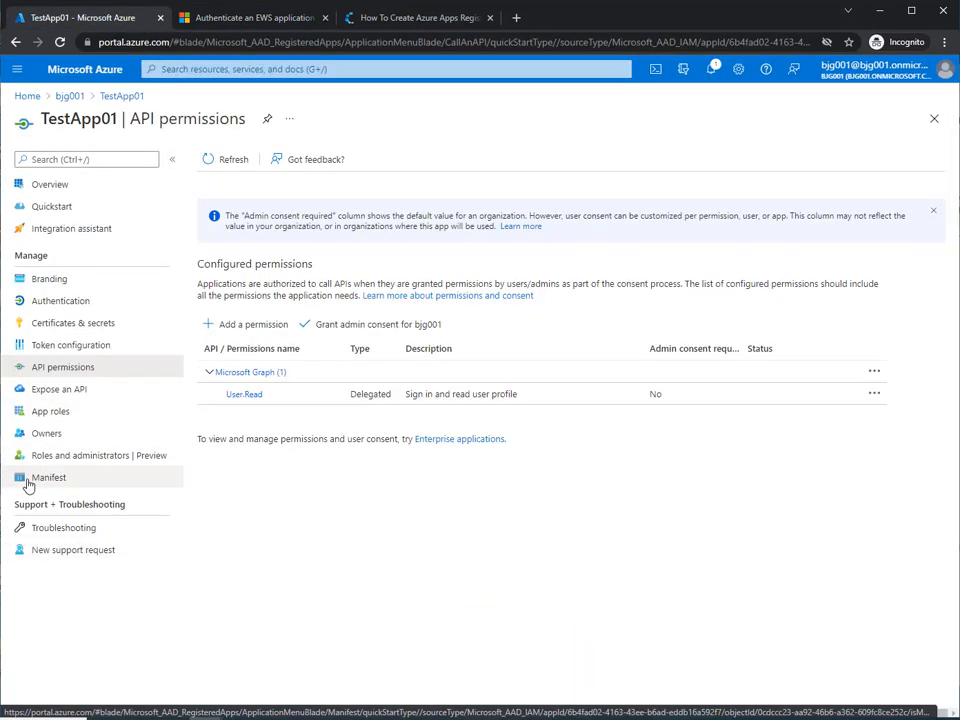
left_click(48, 476)
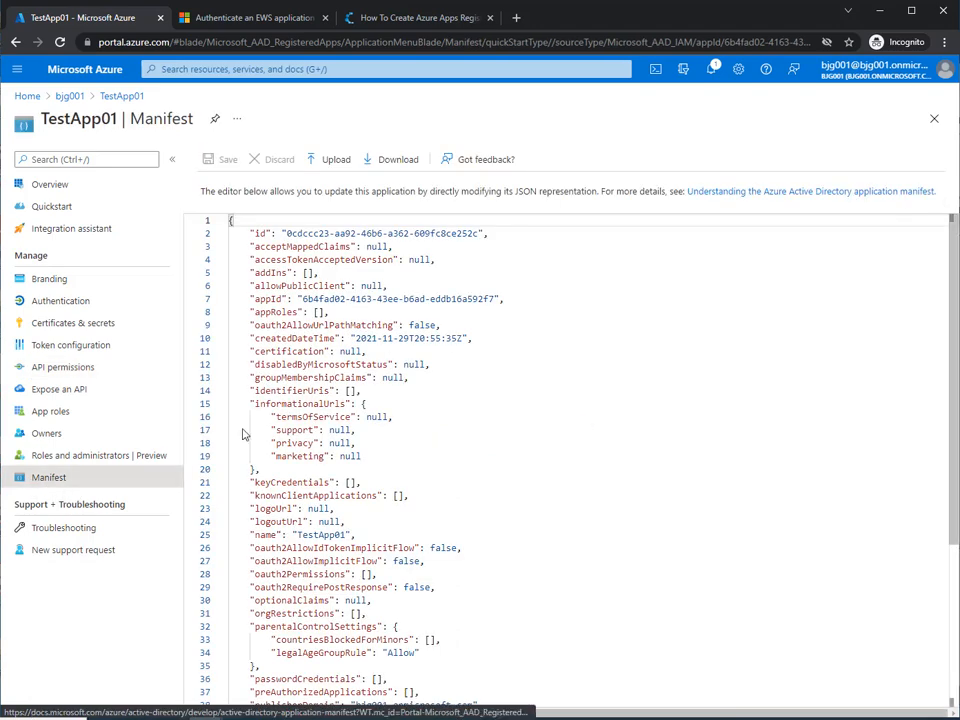
scroll("down", 3)
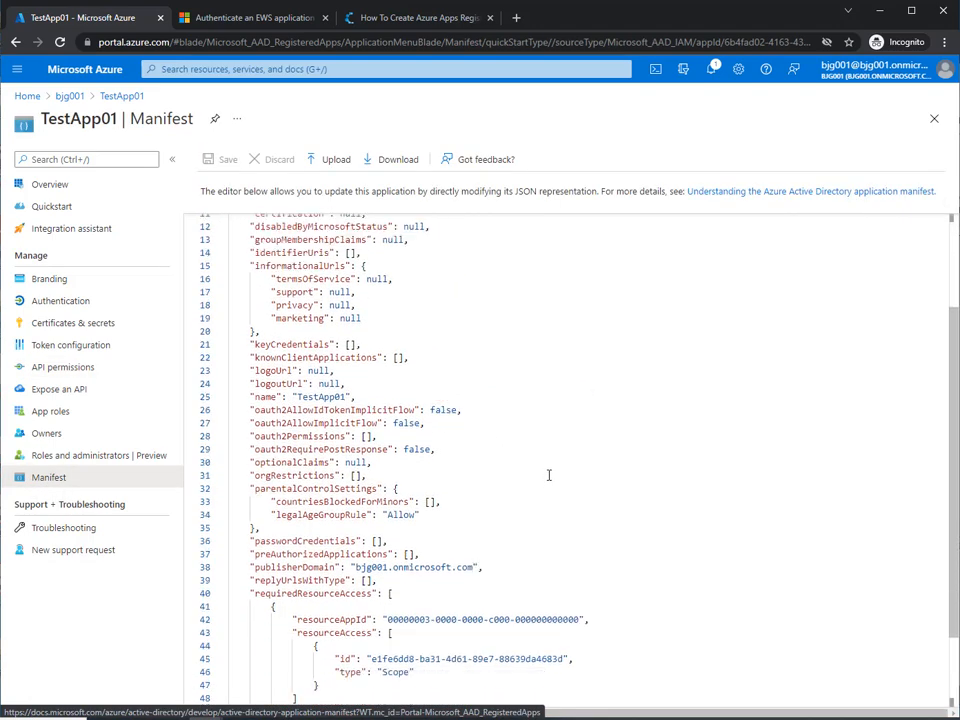
scroll("down", 3)
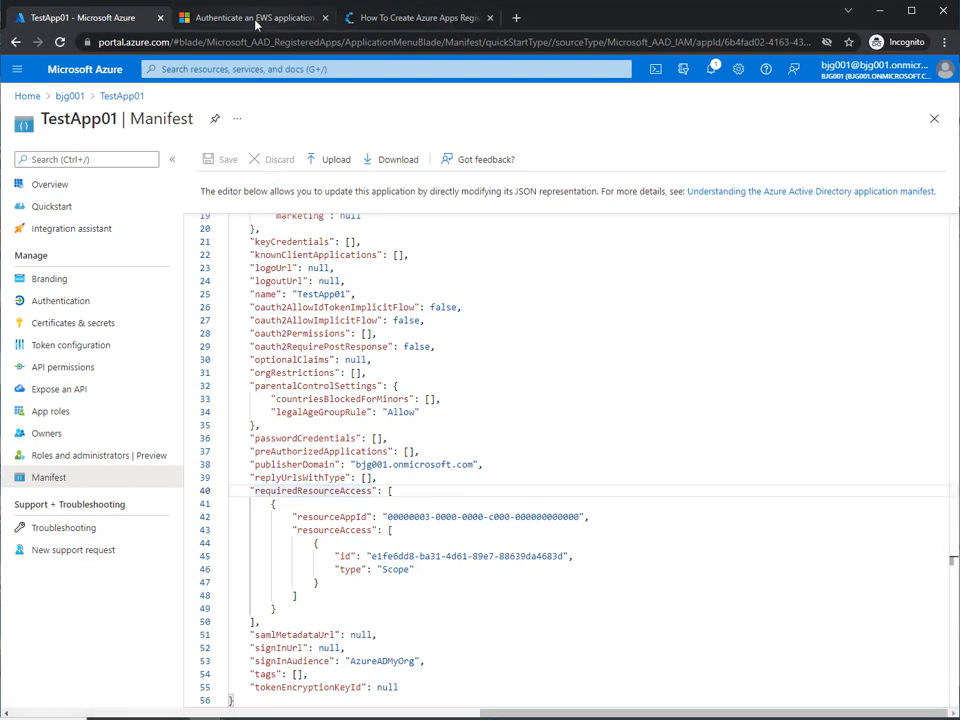
- Compare with the EWS docs sample and set the insertion point after the existing resourceAccess entry
left_click(252, 16)
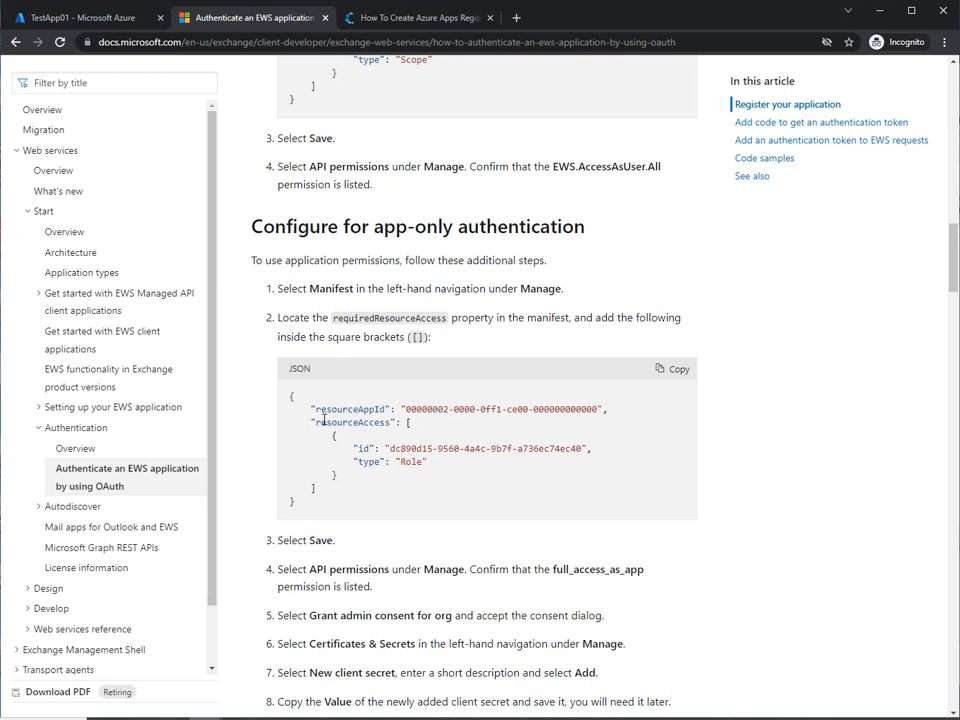
mouse_move(344, 368)
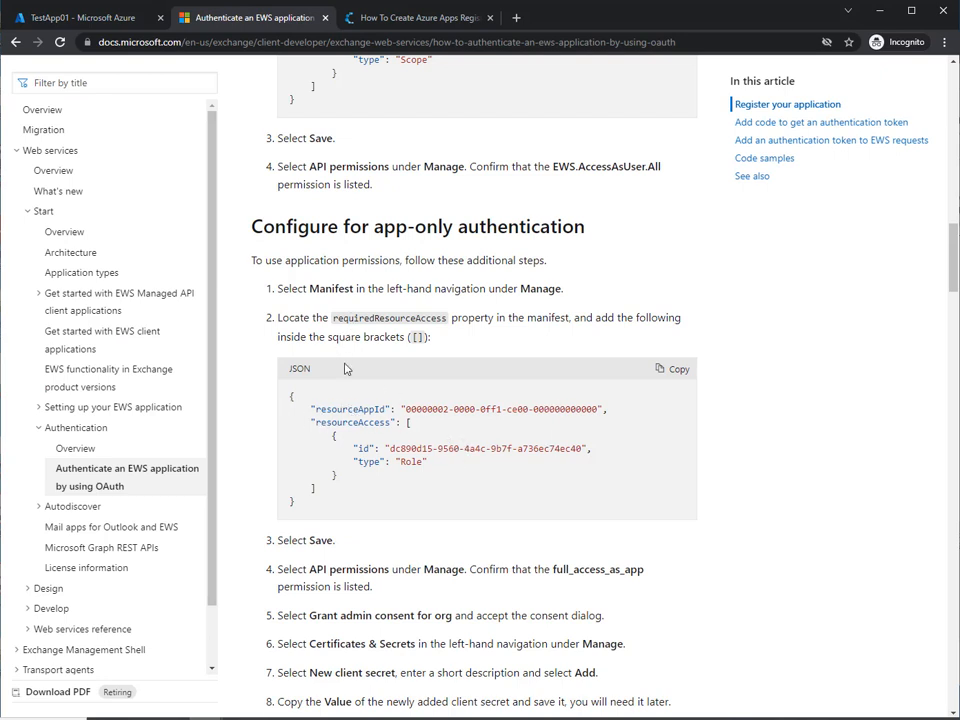
left_click(80, 16)
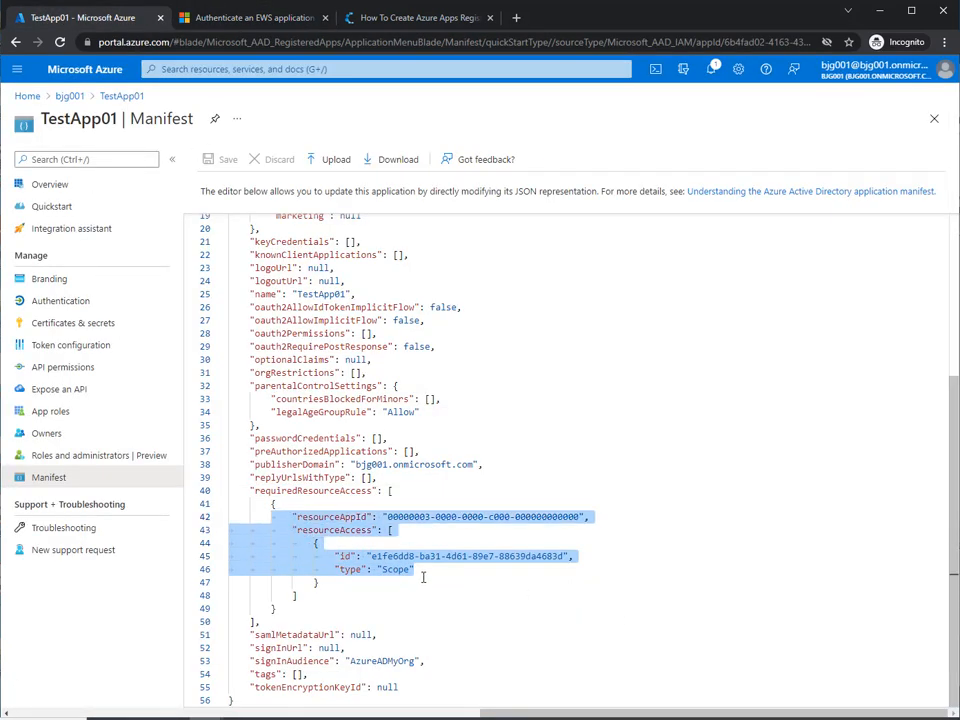
left_click(424, 576)
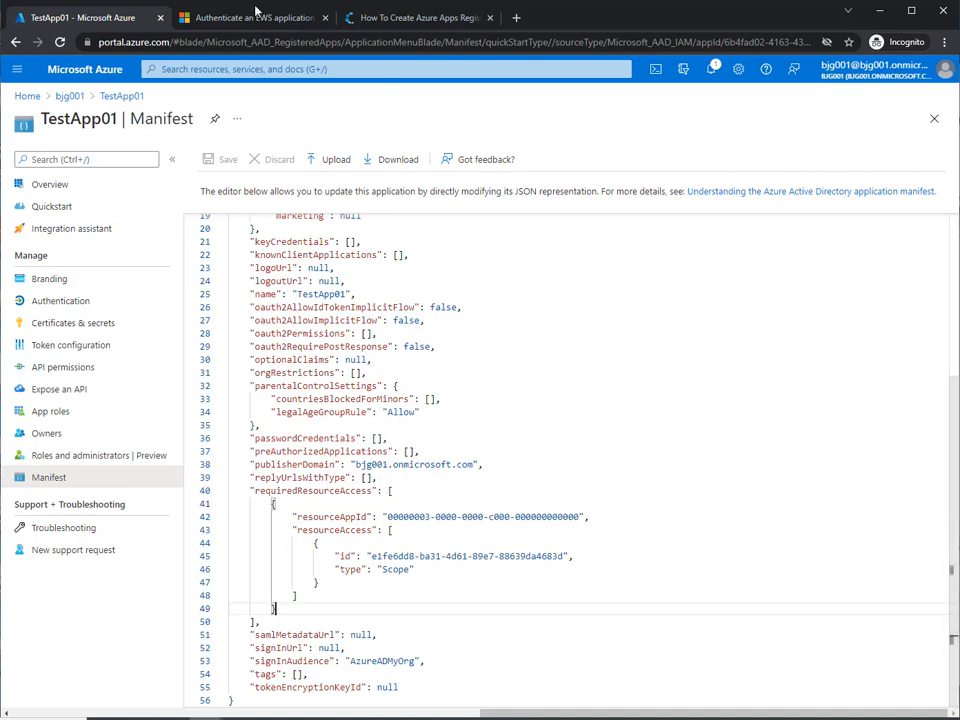
- Copy the app-only requiredResourceAccess JSON sample from the EWS OAuth article
left_click(252, 16)
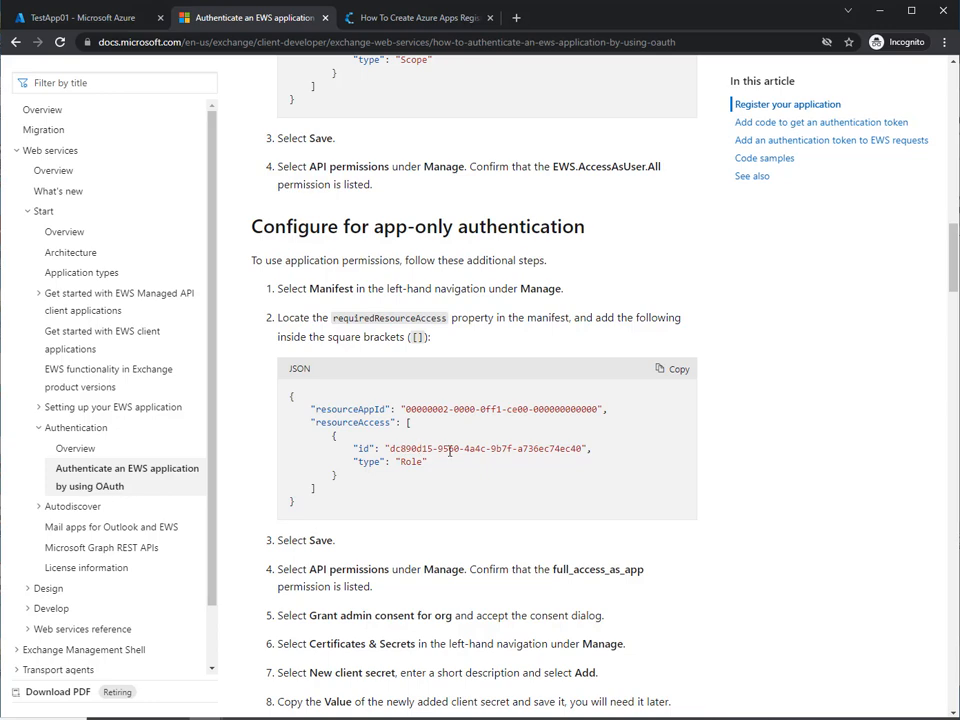
scroll("up", 3)
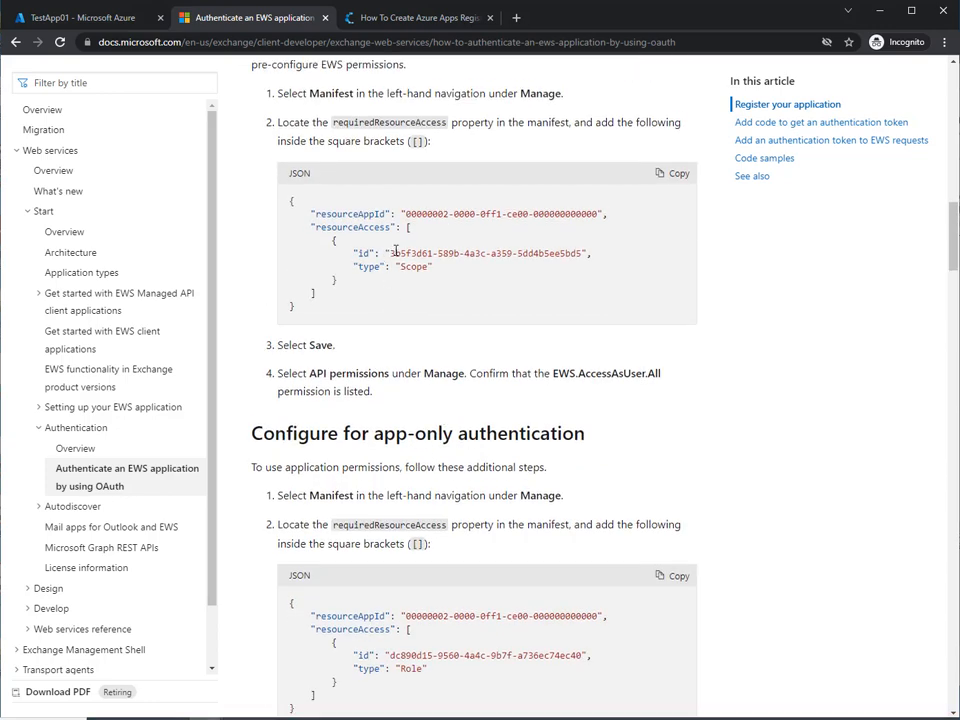
mouse_move(410, 268)
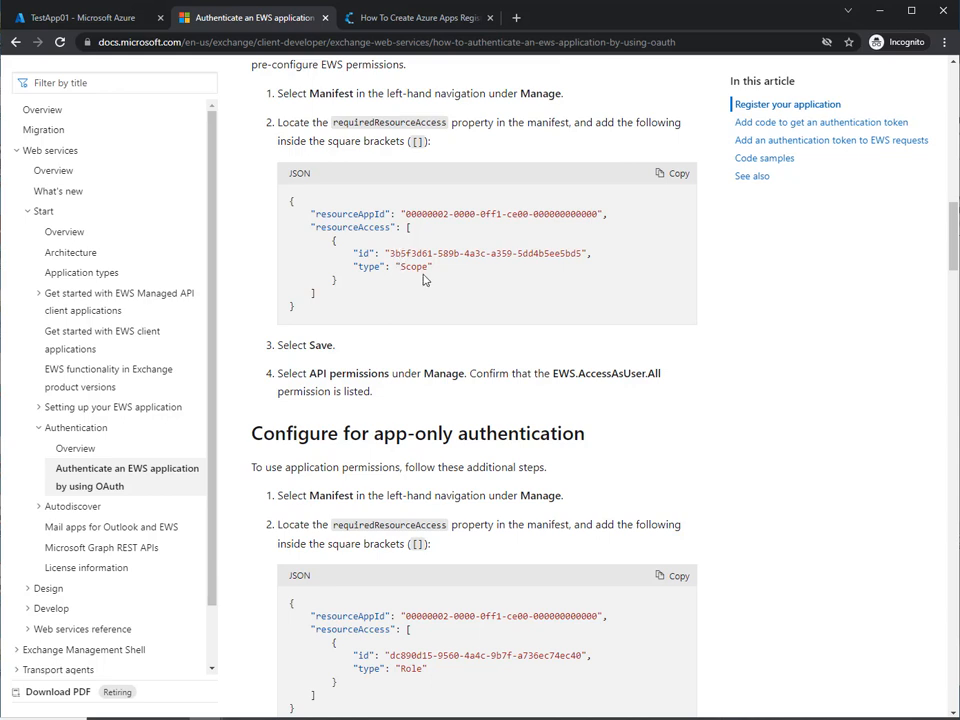
scroll("down", 3)
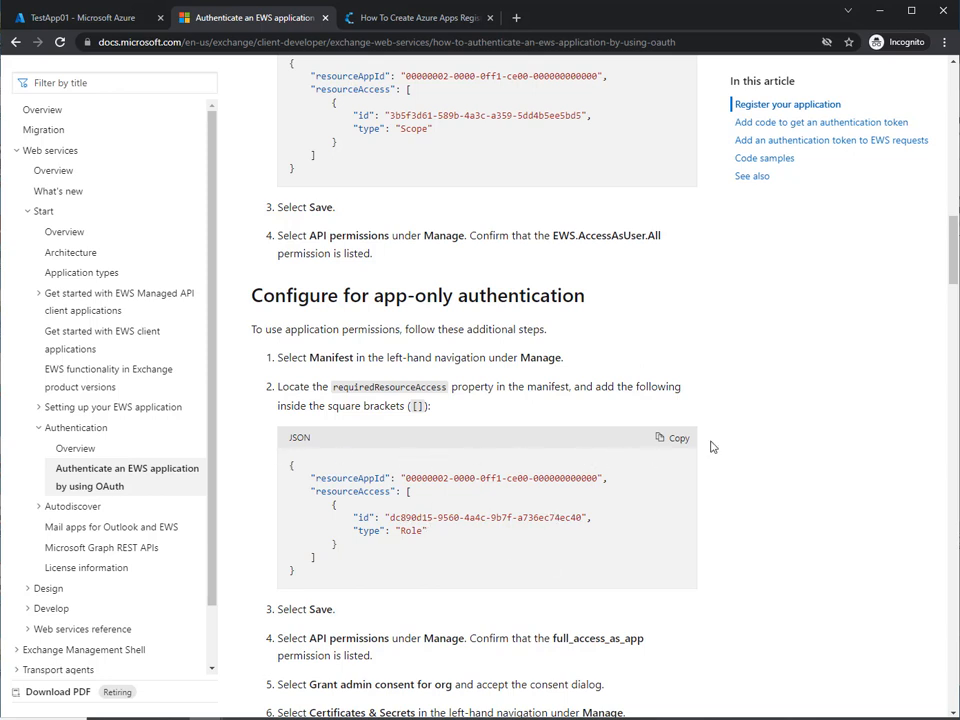
left_click(672, 438)
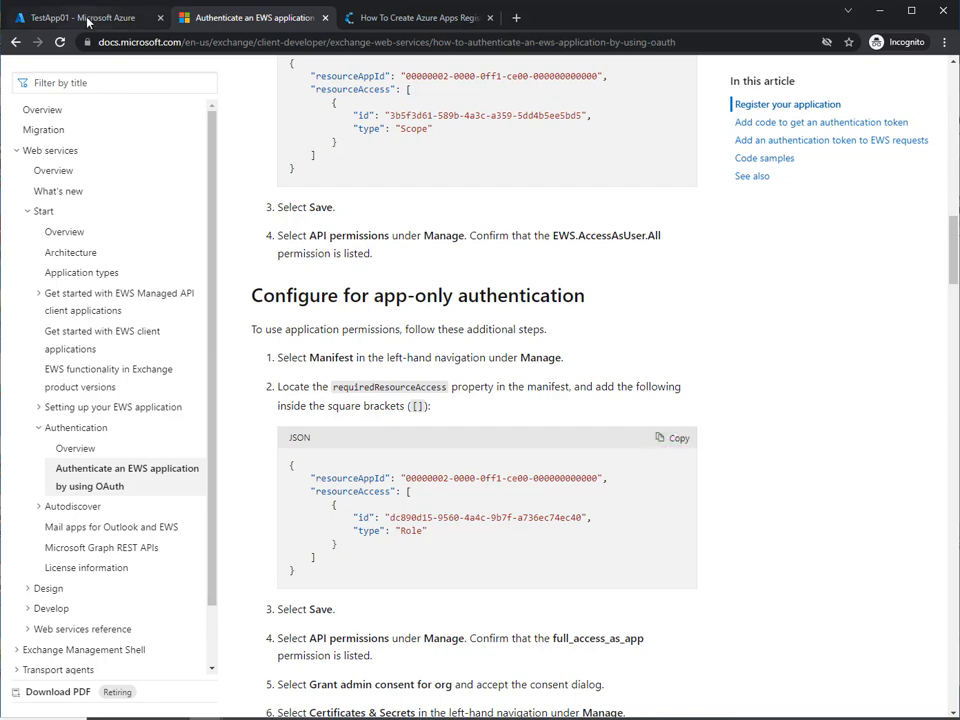
- Paste the Exchange Online Role entry into the manifest's requiredResourceAccess and save it
left_click(80, 16)
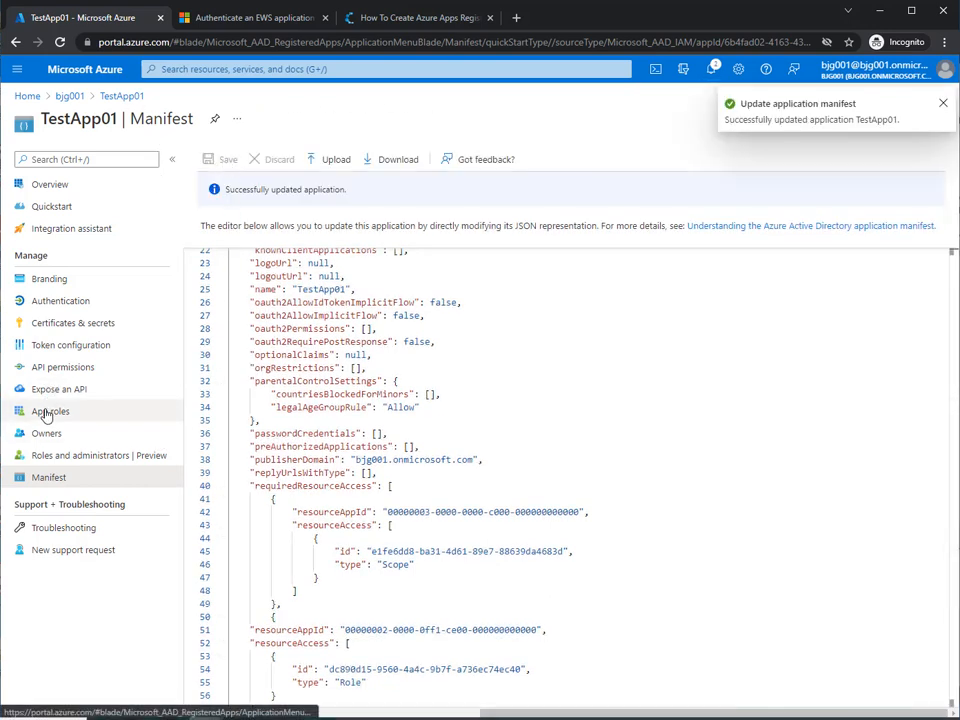
- Review TestApp01's API permissions now listing Office 365 Exchange Online full_access_as_app, not yet granted
left_click(62, 368)
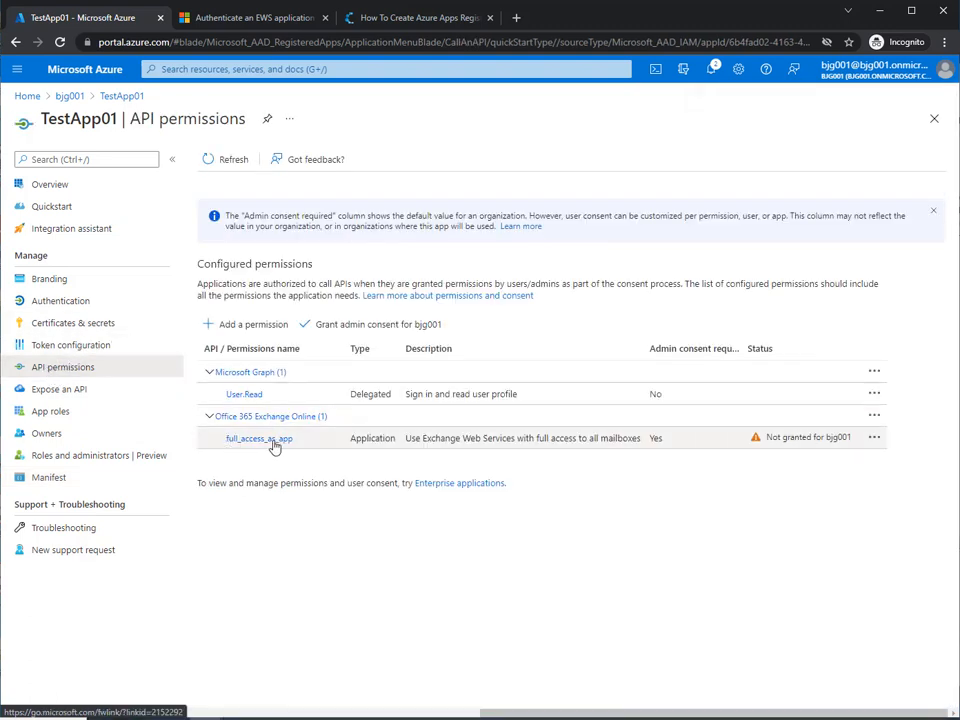
mouse_move(298, 450)
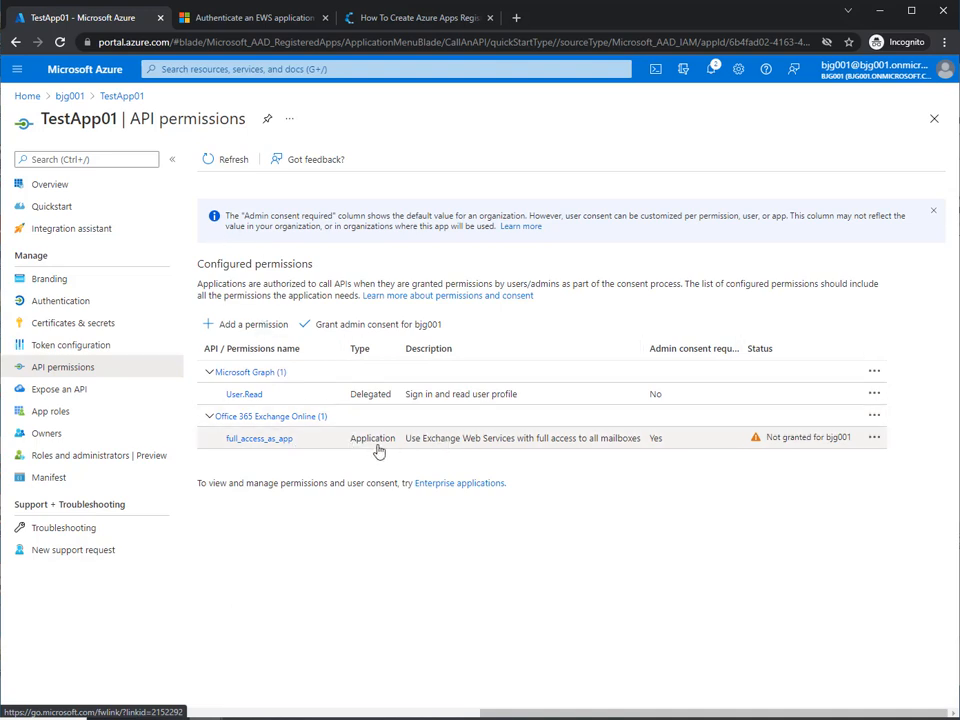
mouse_move(478, 448)
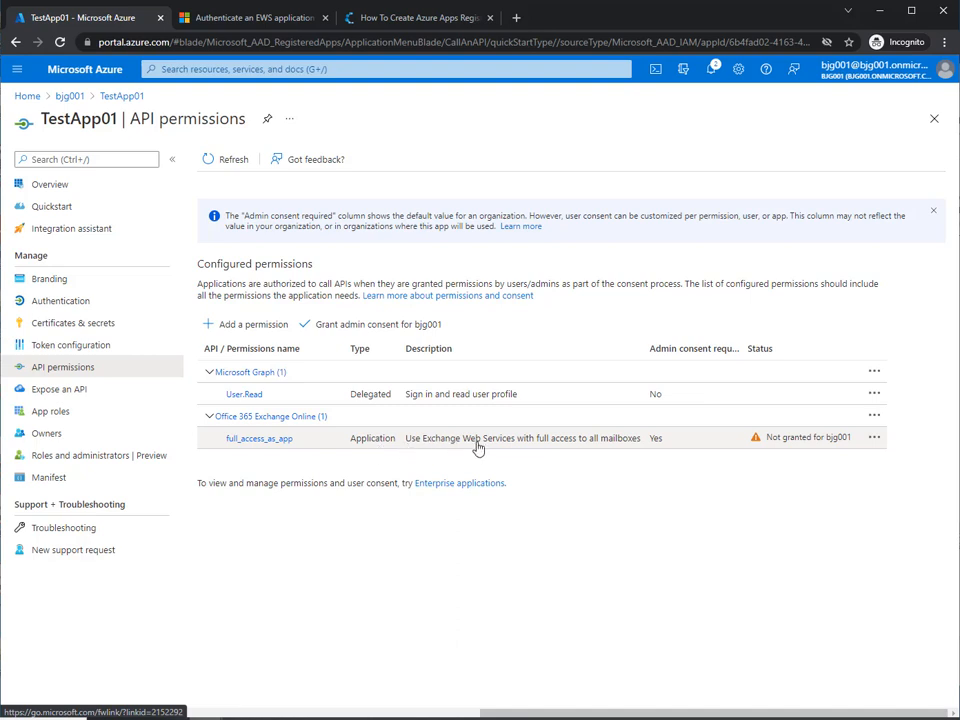
mouse_move(622, 484)
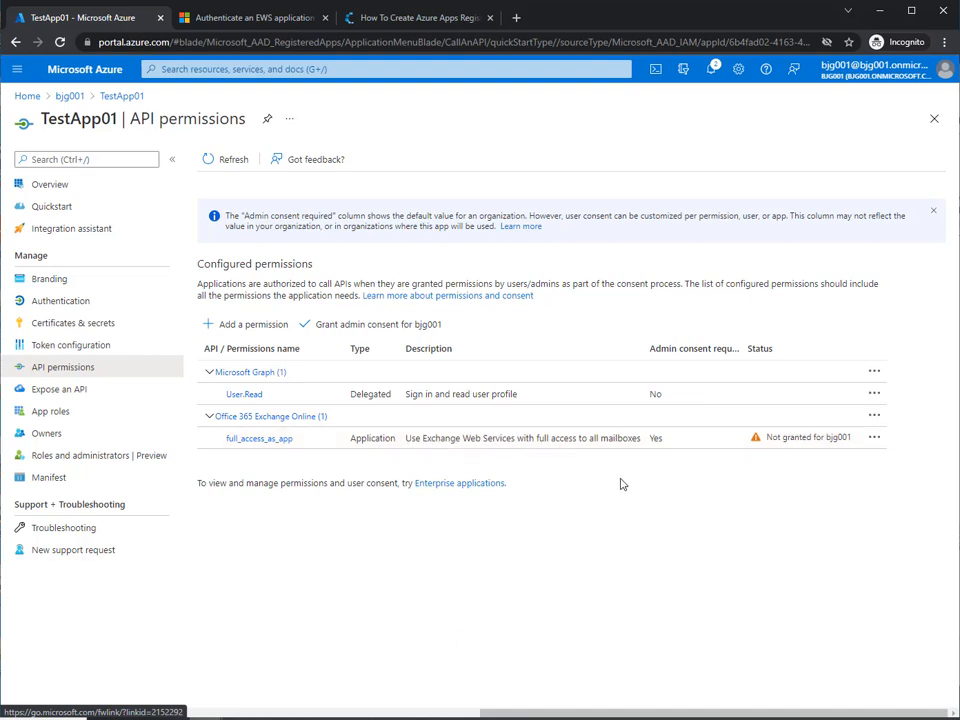
mouse_move(556, 442)
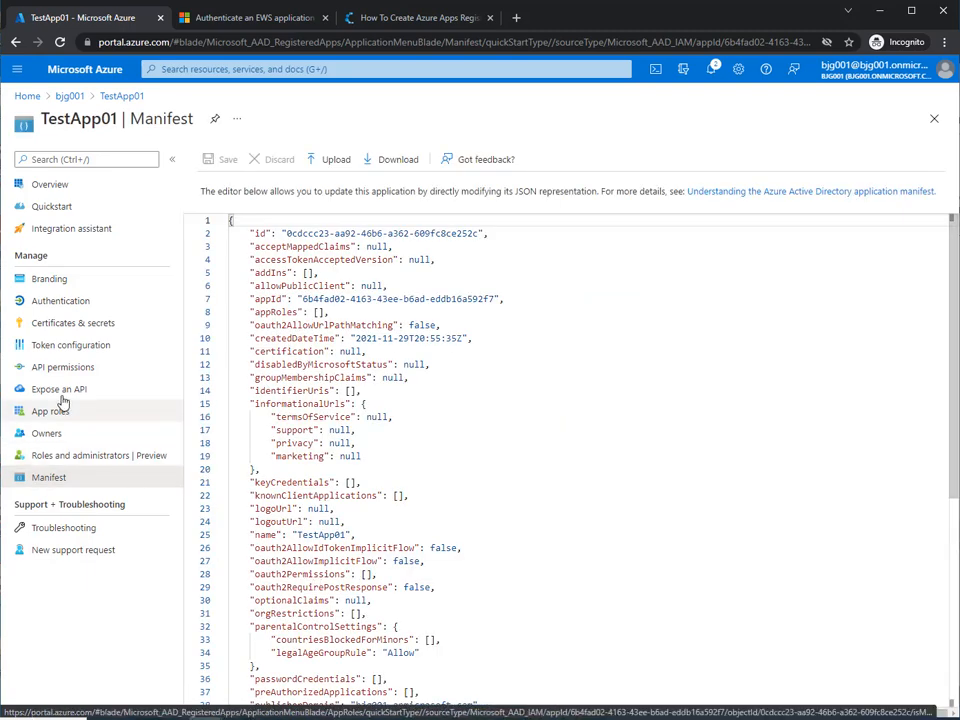
left_click(62, 368)
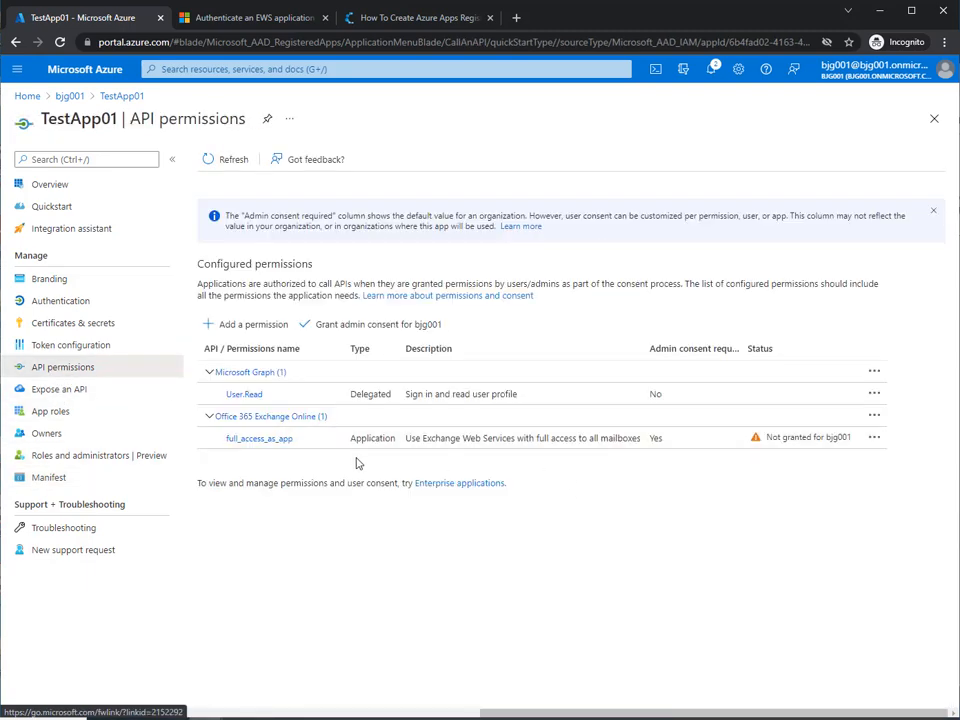
mouse_move(376, 444)
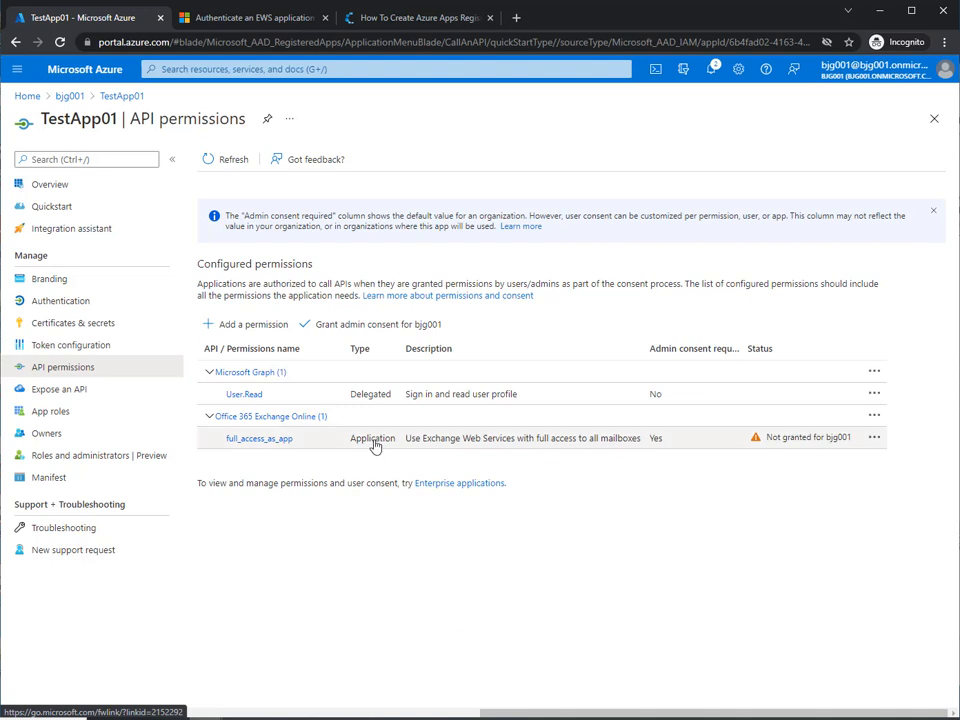
mouse_move(370, 324)
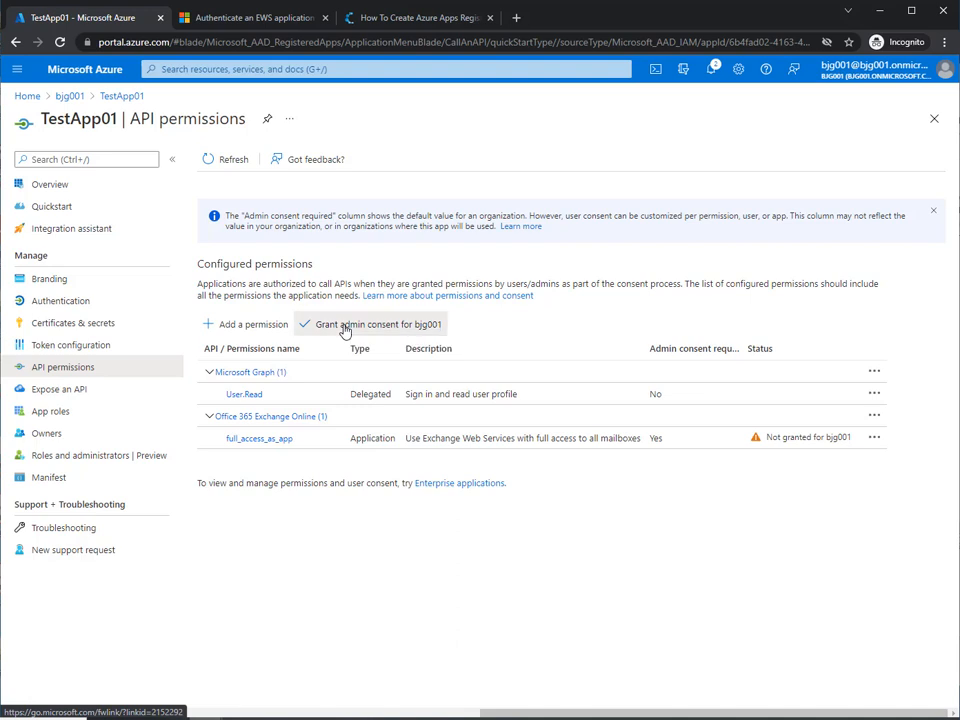
- Grant tenant admin consent so full_access_as_app and User.Read show green granted checkmarks
left_click(376, 324)
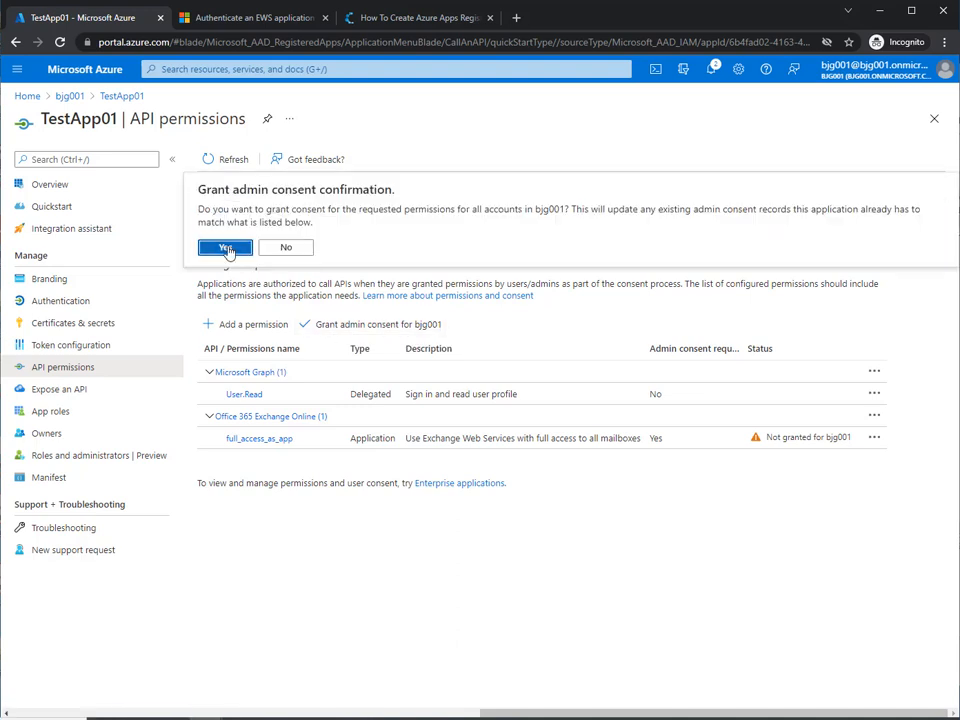
left_click(224, 248)
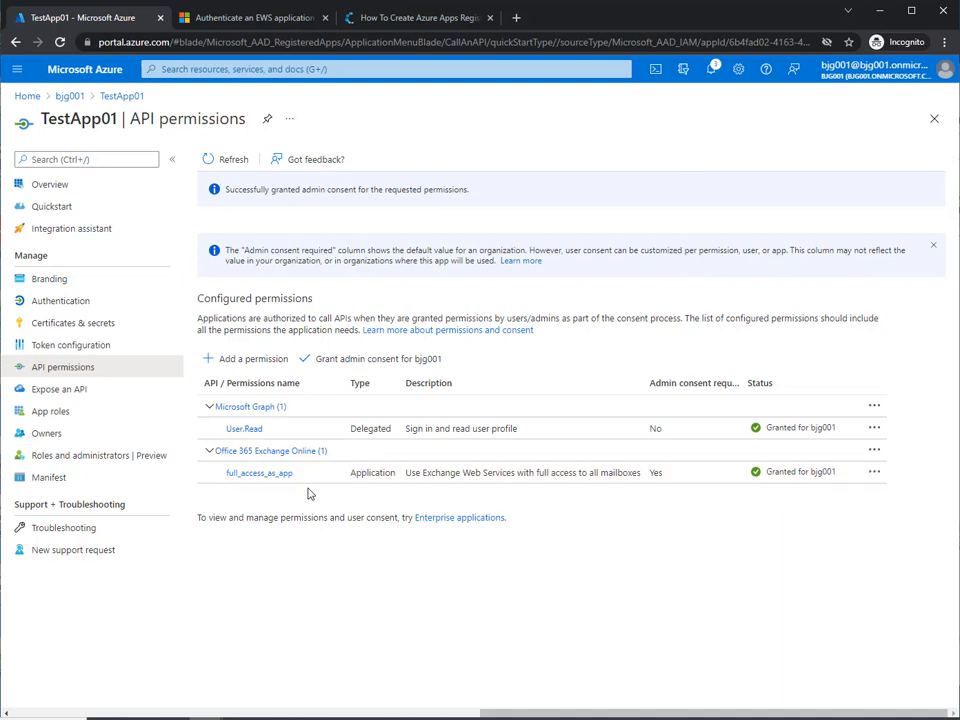
mouse_move(324, 504)
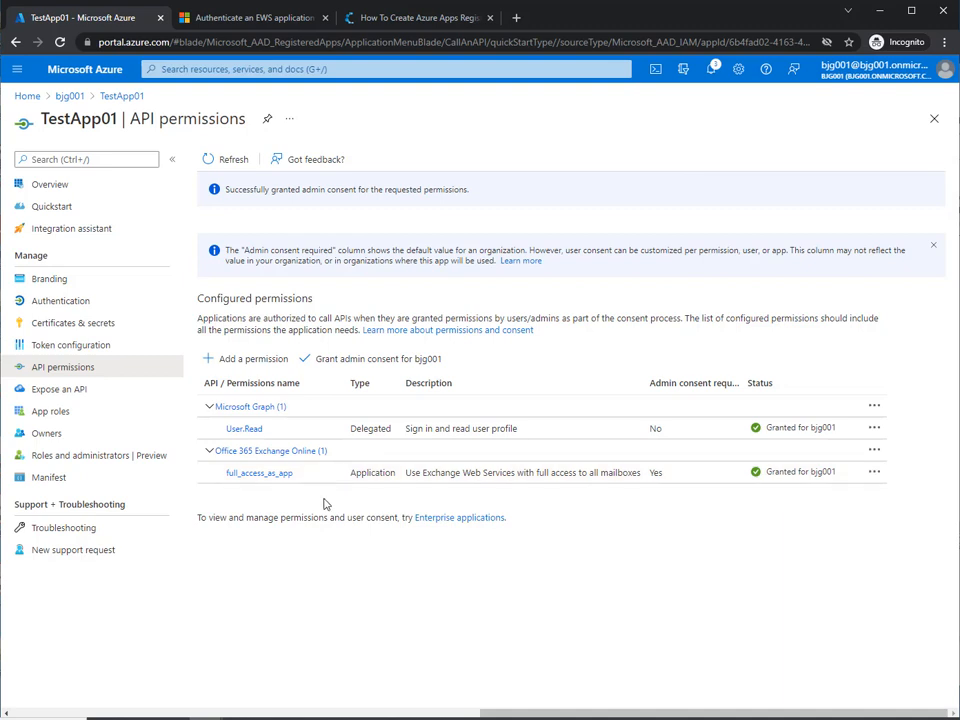